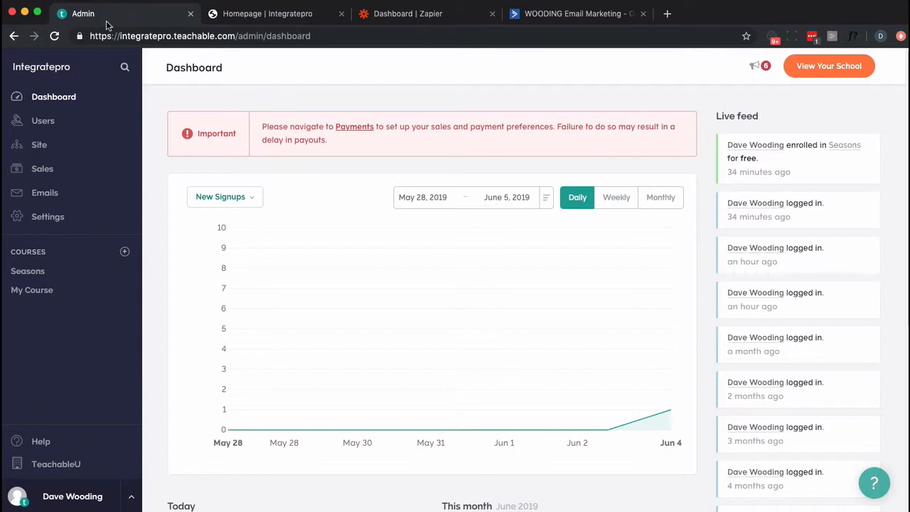
pyautogui.moveTo(31, 290)
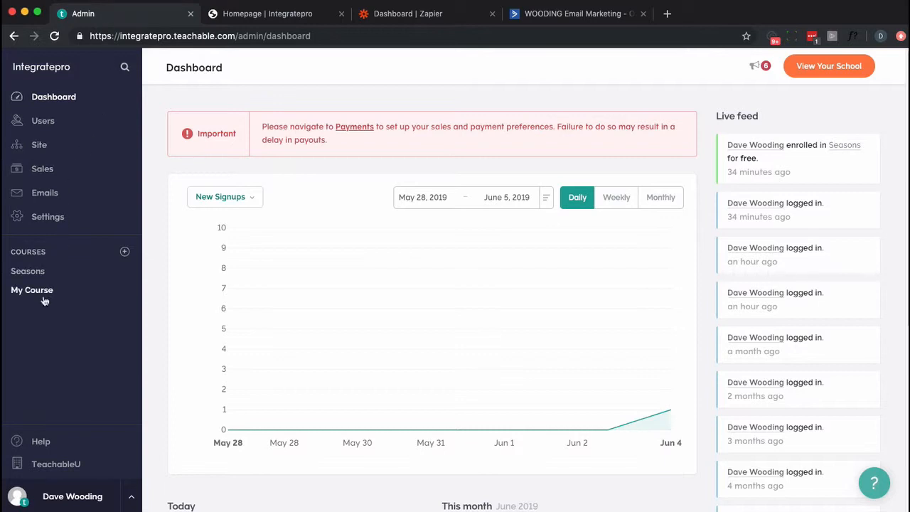
pyautogui.moveTo(28, 270)
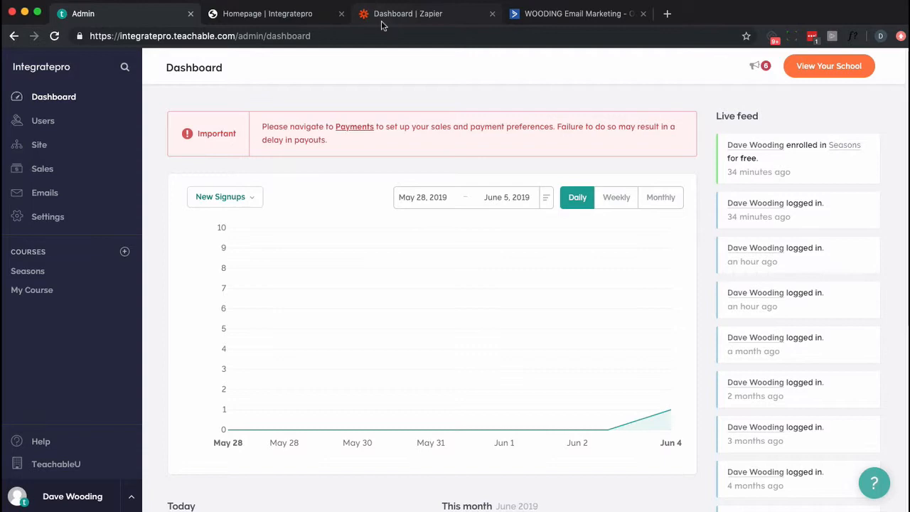
# Start a new zap from the Zapier dashboard and choose Teachable as the trigger app.
pyautogui.click(406, 14)
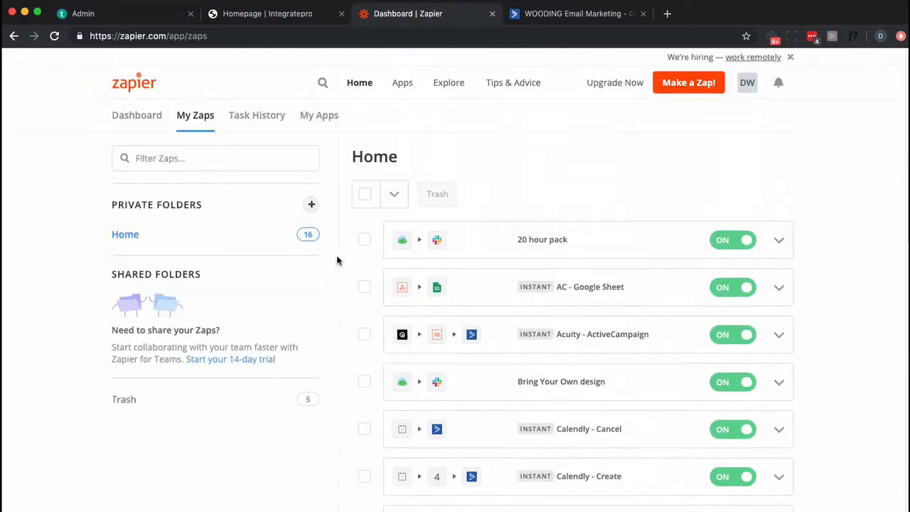
pyautogui.click(688, 82)
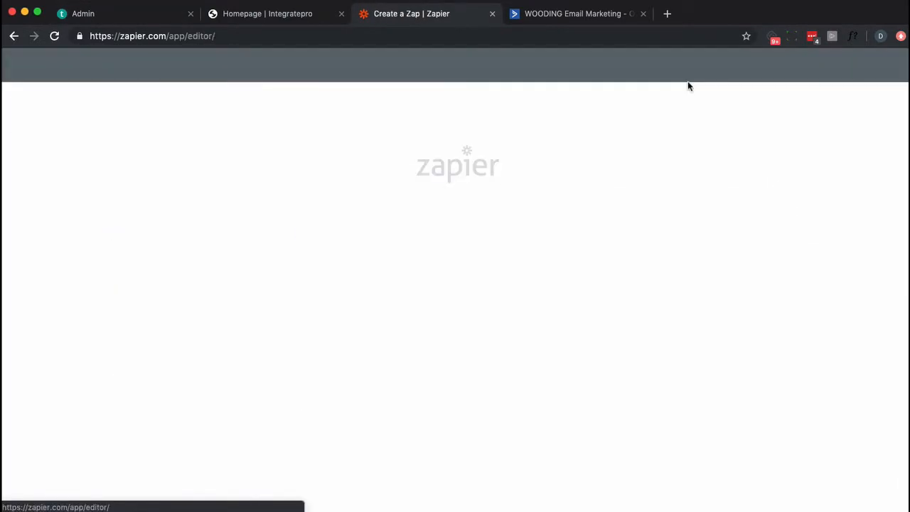
pyautogui.write('te')
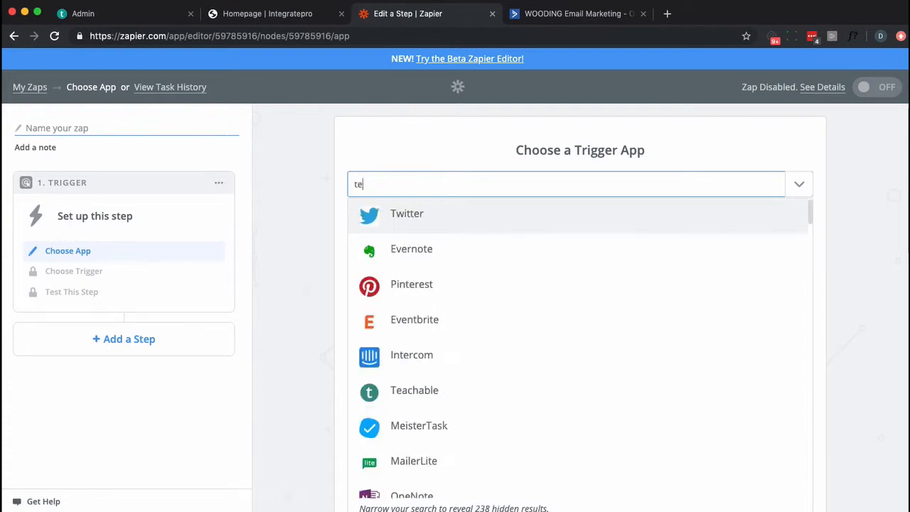
pyautogui.click(415, 389)
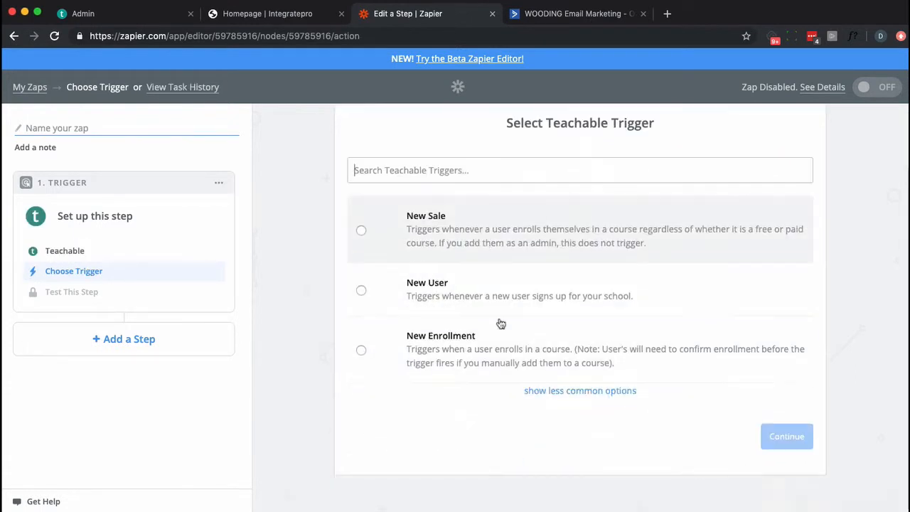
pyautogui.moveTo(364, 242)
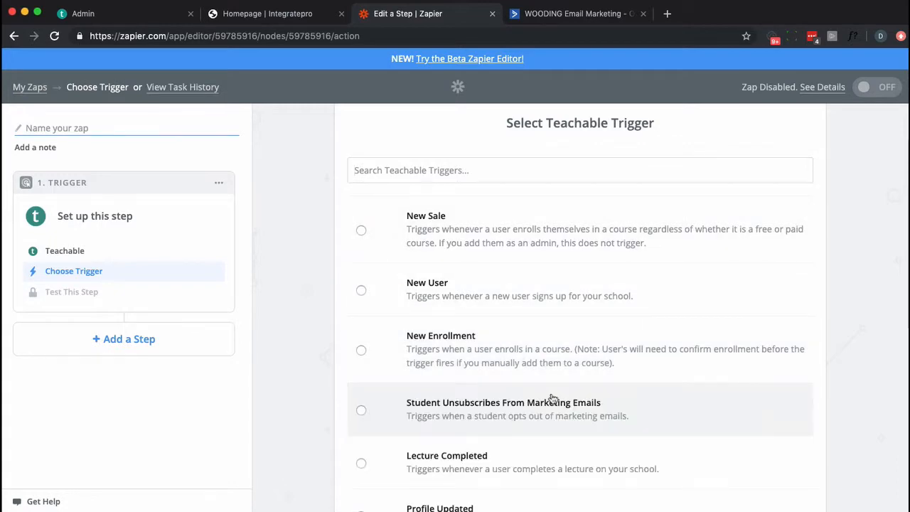
# Scroll through the list of available Teachable trigger events to review them.
pyautogui.scroll(-3)
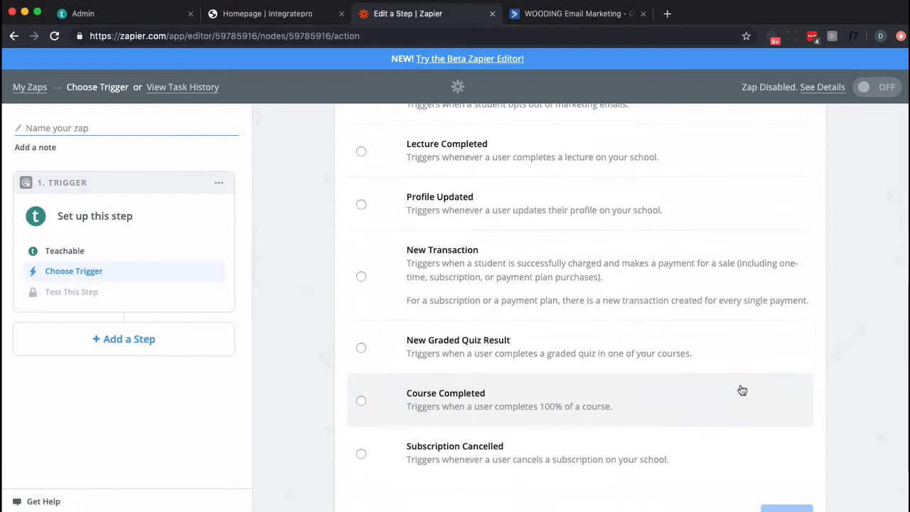
pyautogui.moveTo(458, 270)
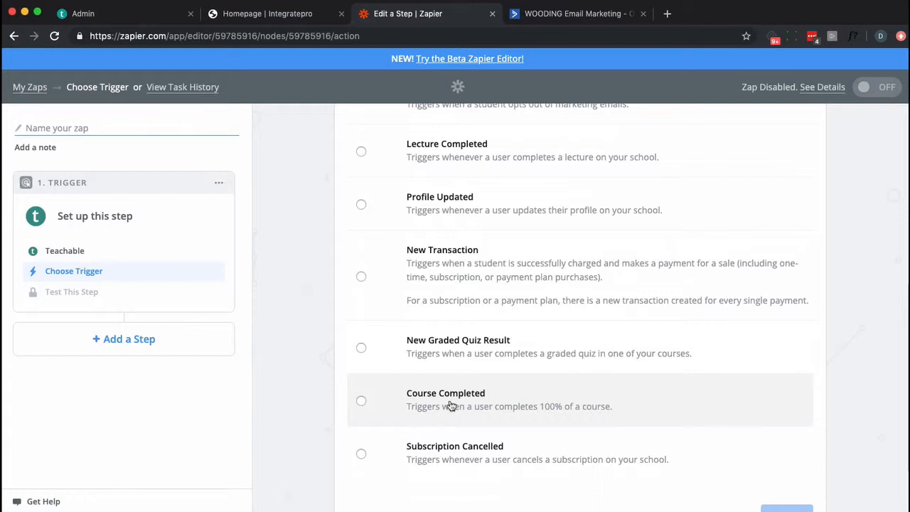
pyautogui.moveTo(441, 457)
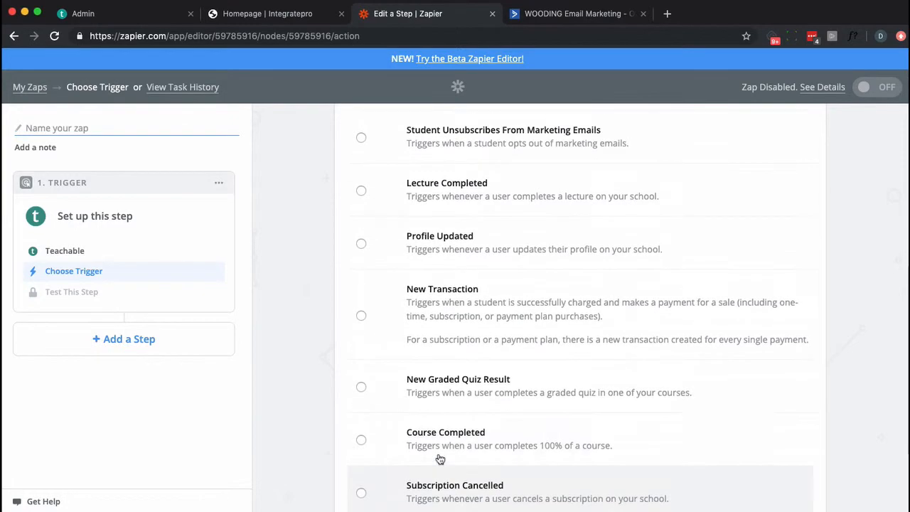
pyautogui.scroll(3)
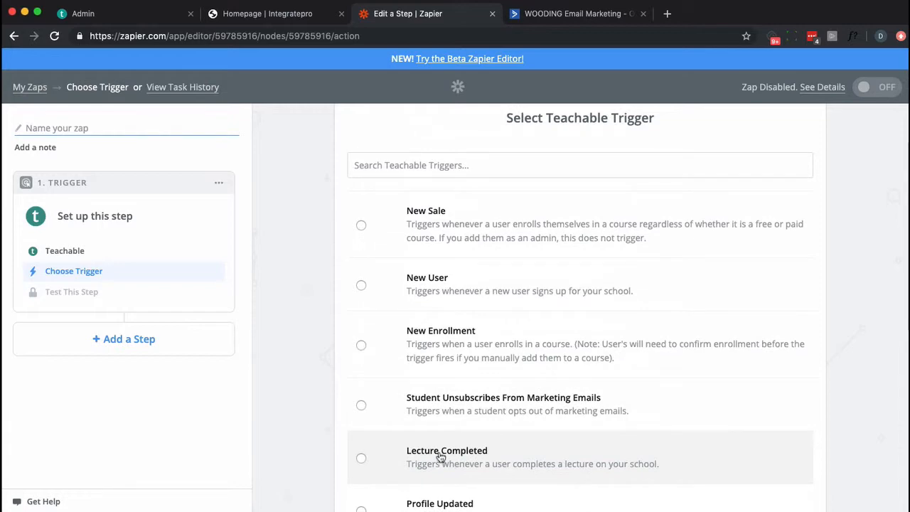
pyautogui.scroll(-3)
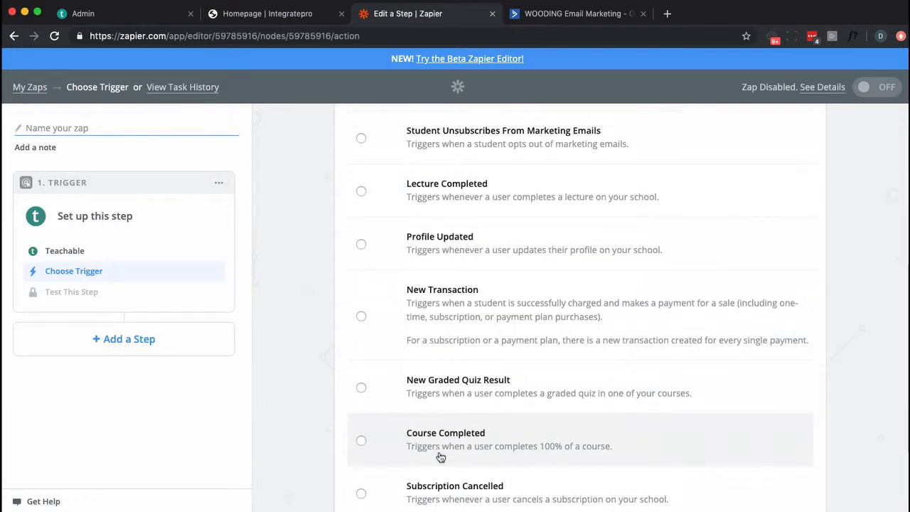
pyautogui.scroll(-3)
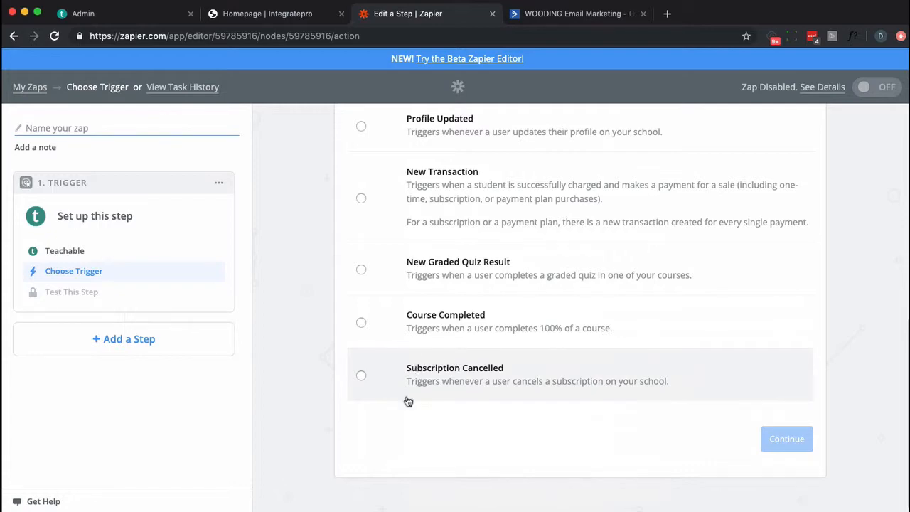
pyautogui.scroll(3)
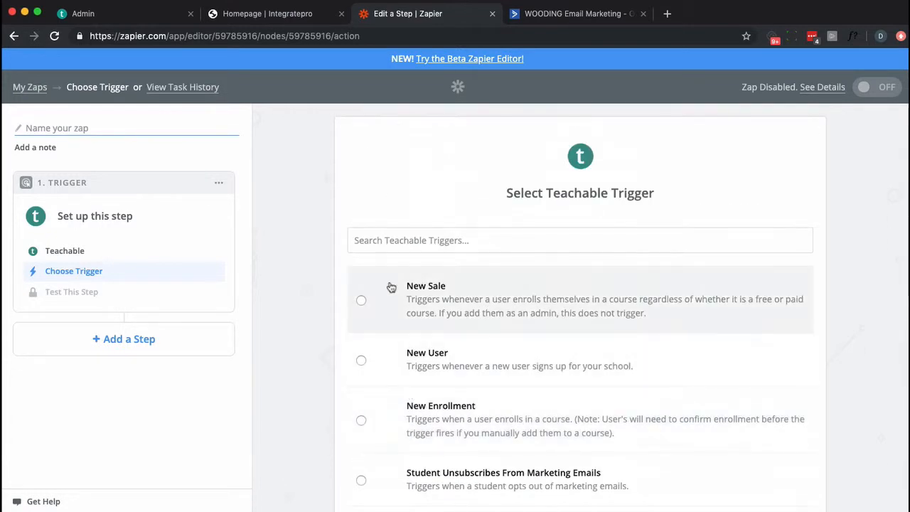
# Use the New Sale trigger, test the connected Teachable account, and keep it.
pyautogui.scroll(-3)
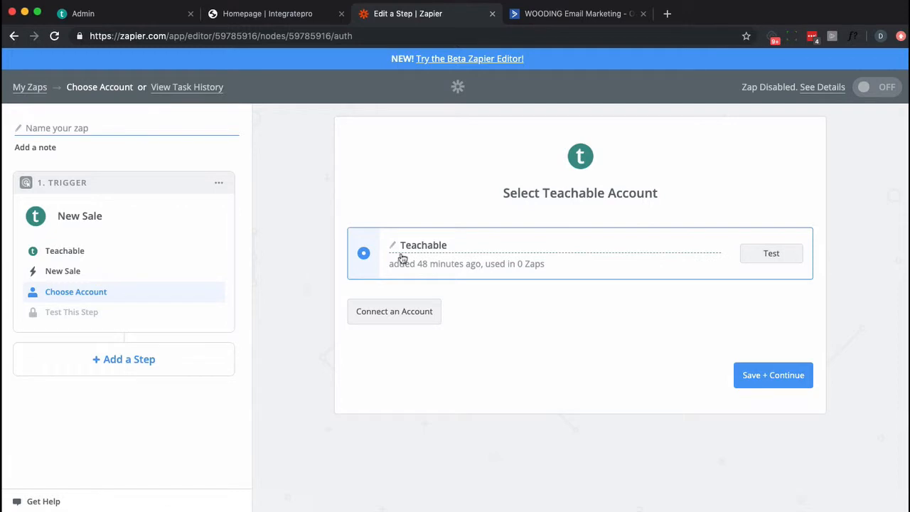
pyautogui.moveTo(710, 257)
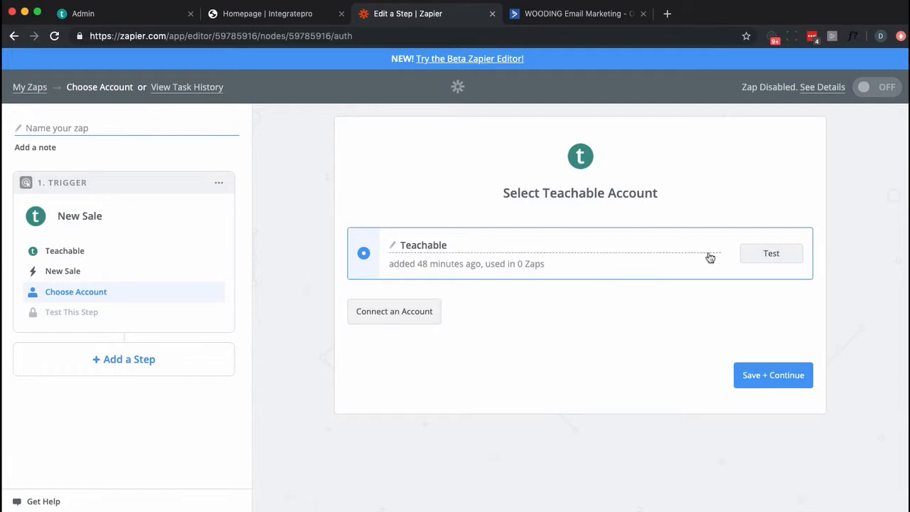
pyautogui.click(770, 253)
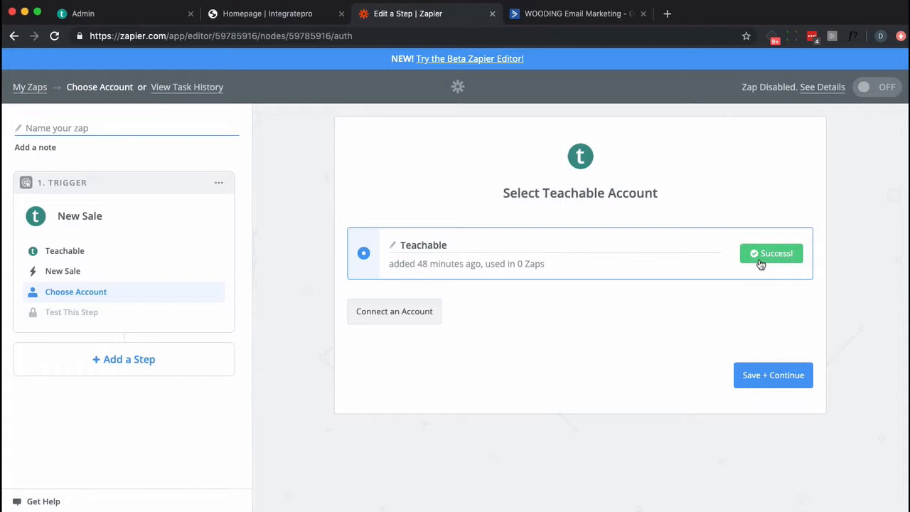
pyautogui.click(773, 376)
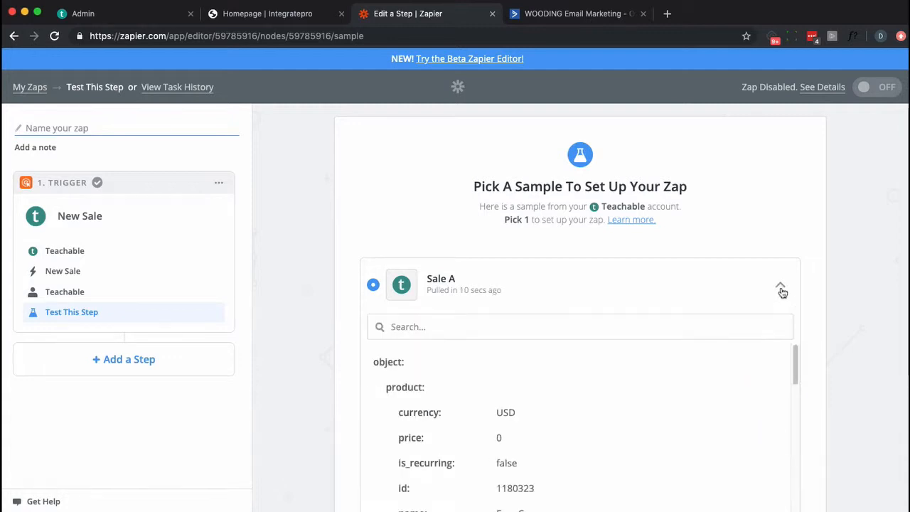
# Review the pulled Sale A sample's fields and accept it to finish the trigger step.
pyautogui.scroll(-3)
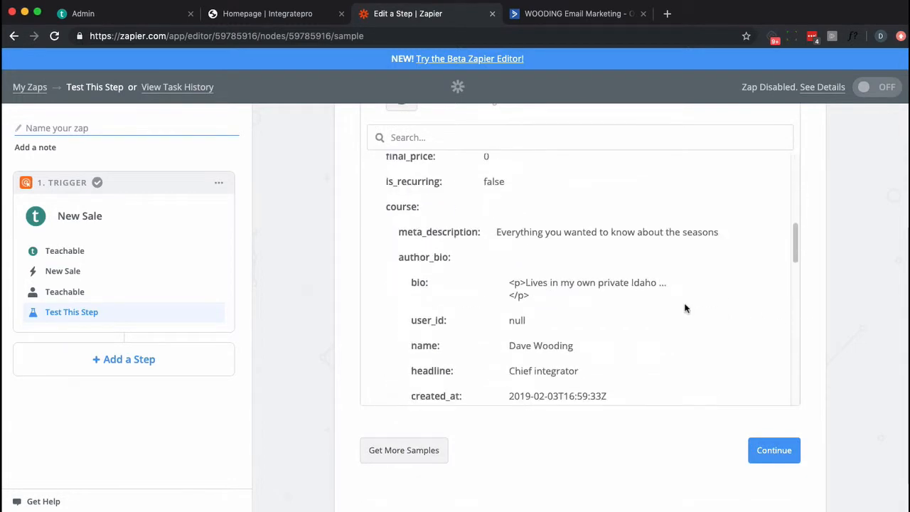
pyautogui.scroll(-3)
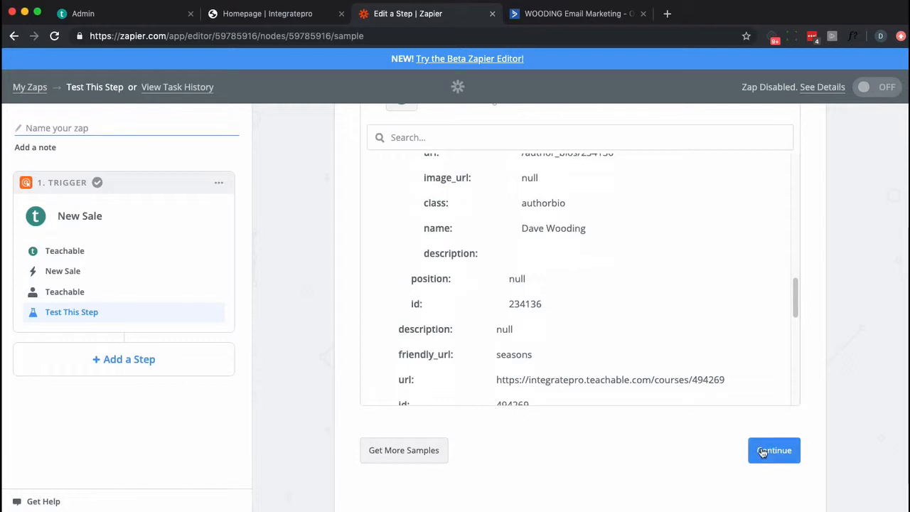
pyautogui.click(774, 449)
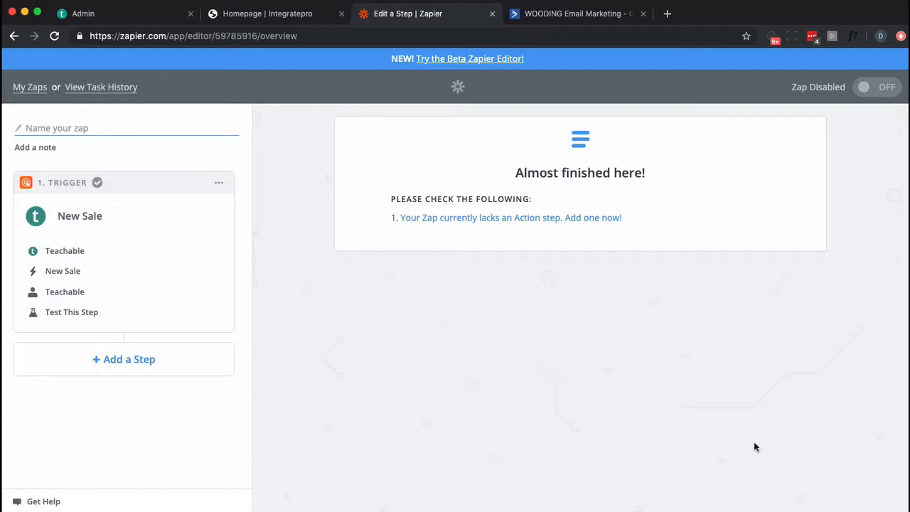
pyautogui.moveTo(767, 438)
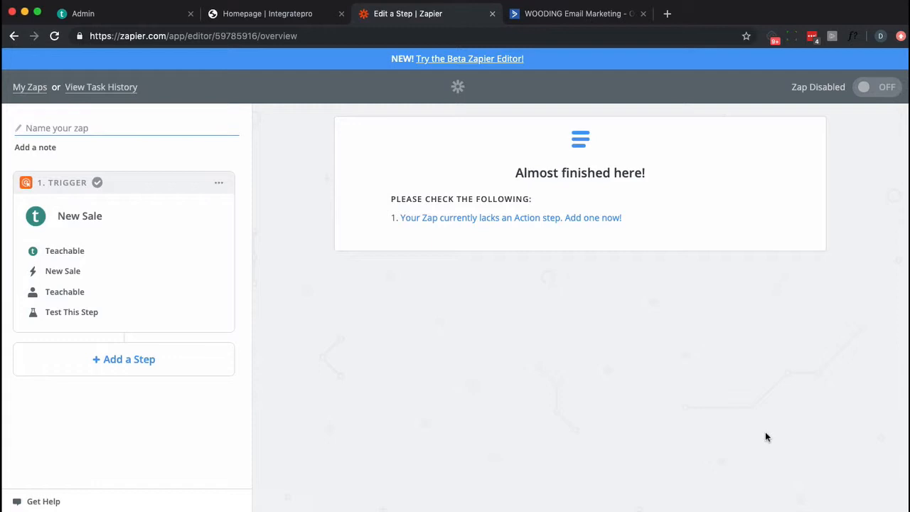
# Add a Filter by Zapier step using the 'Only continue if...' action.
pyautogui.click(595, 218)
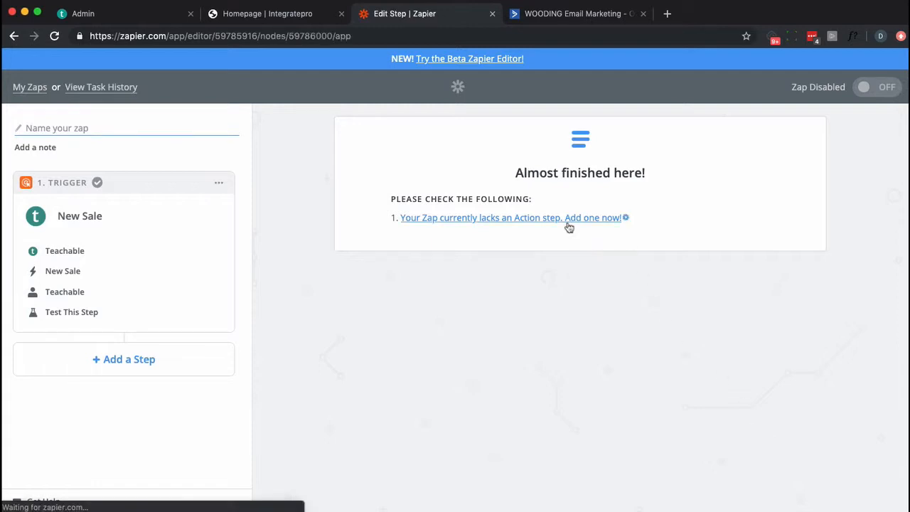
pyautogui.click(587, 218)
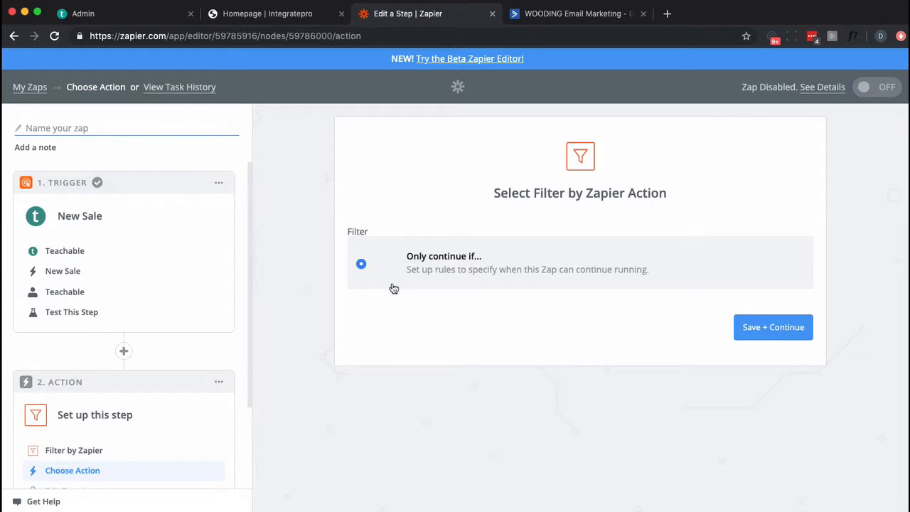
pyautogui.click(773, 327)
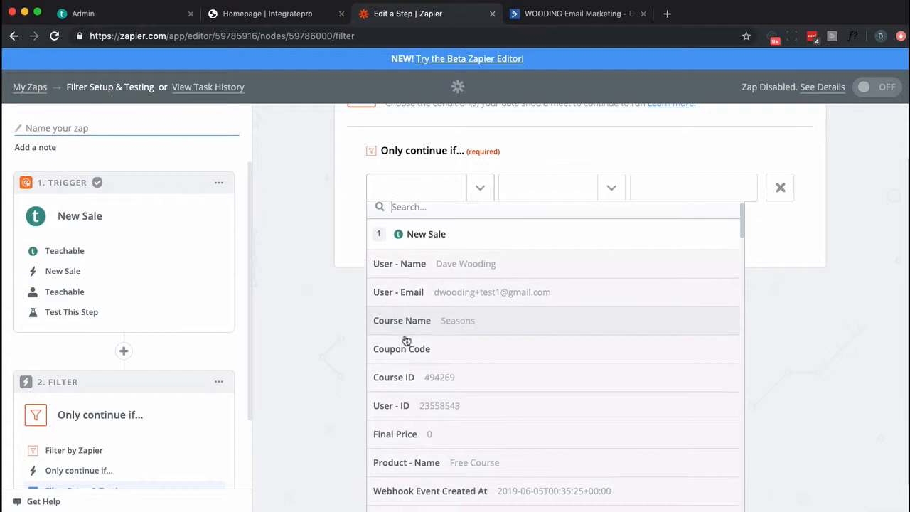
# Scroll the condition field list to find and select the sale's Course Name field.
pyautogui.scroll(-3)
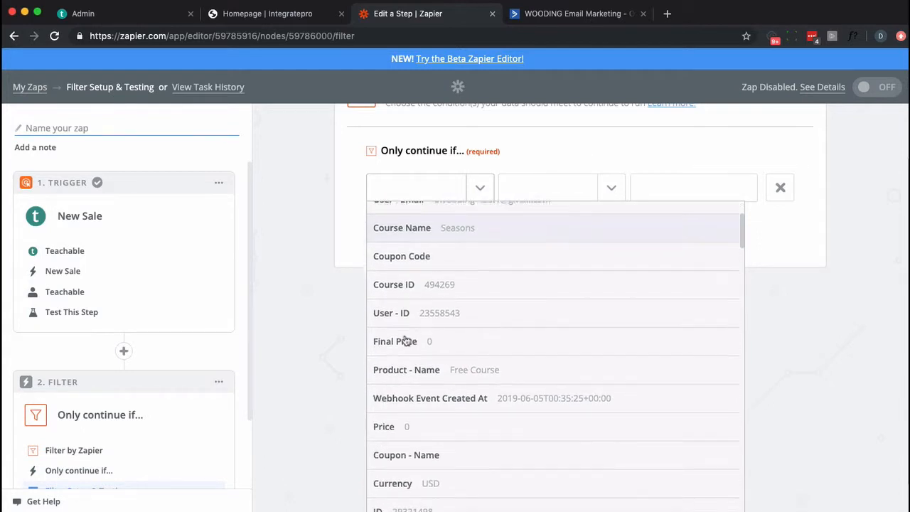
pyautogui.scroll(-3)
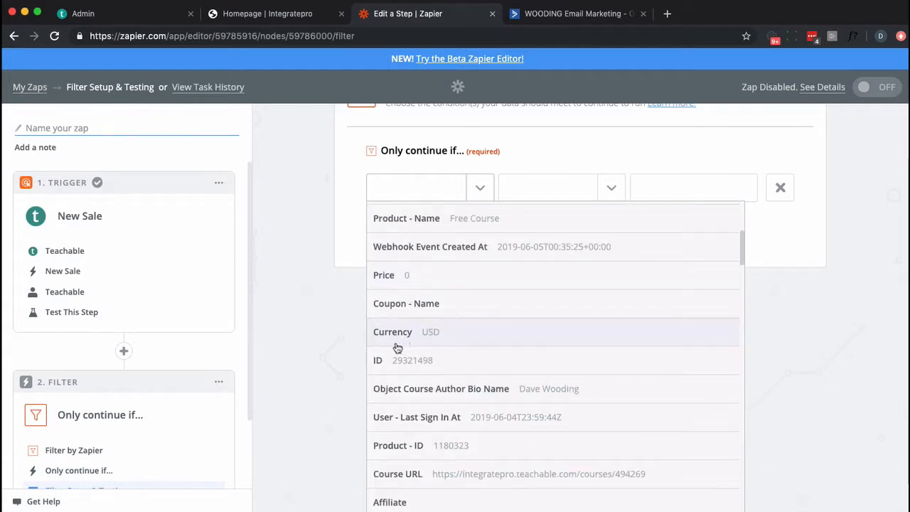
pyautogui.scroll(3)
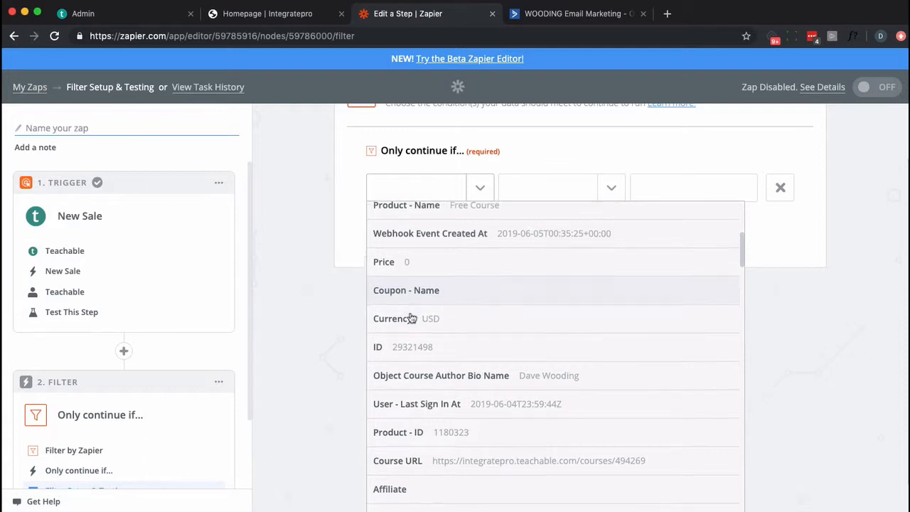
pyautogui.scroll(-3)
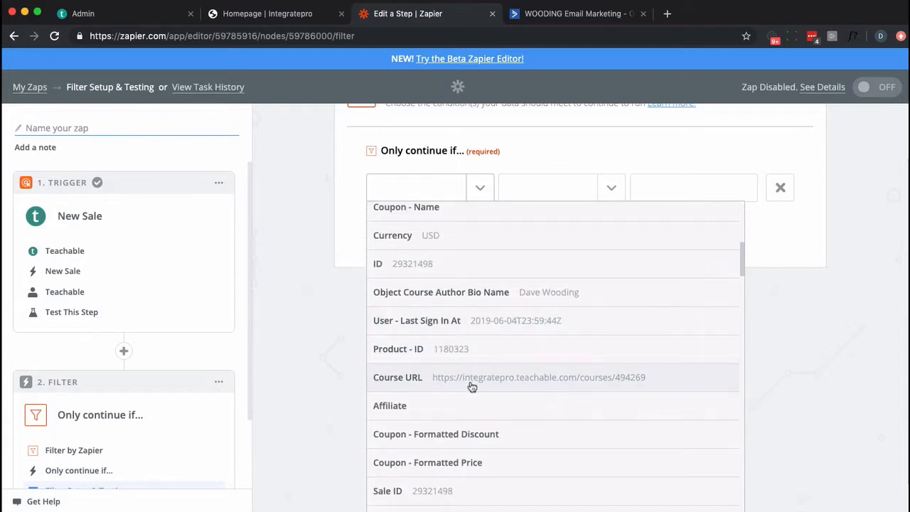
pyautogui.scroll(-3)
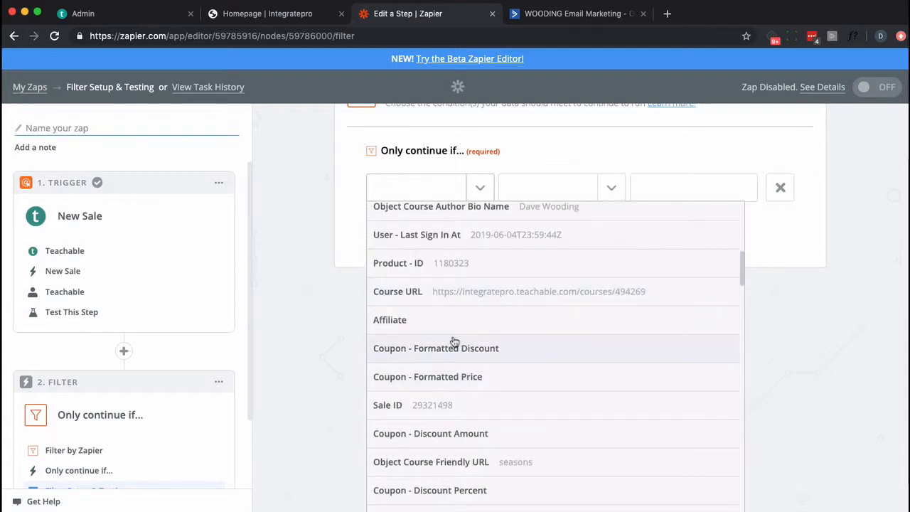
pyautogui.scroll(-3)
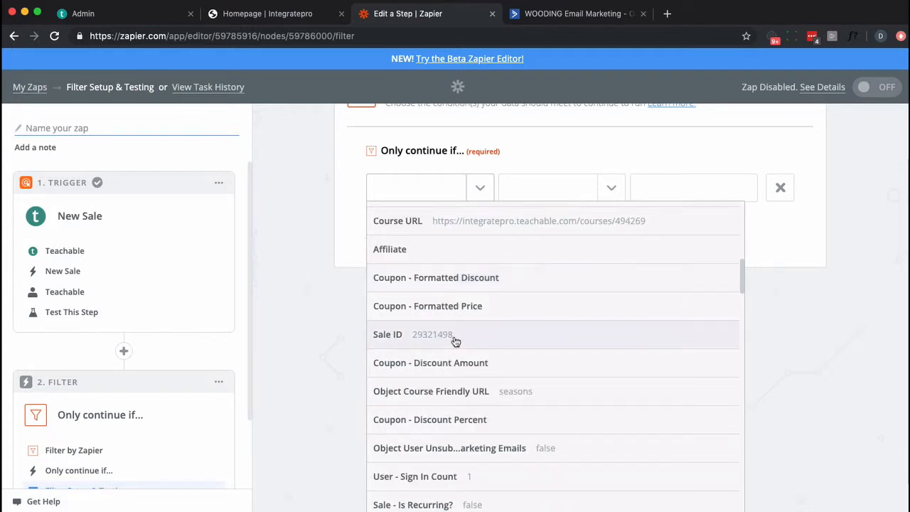
pyautogui.scroll(-3)
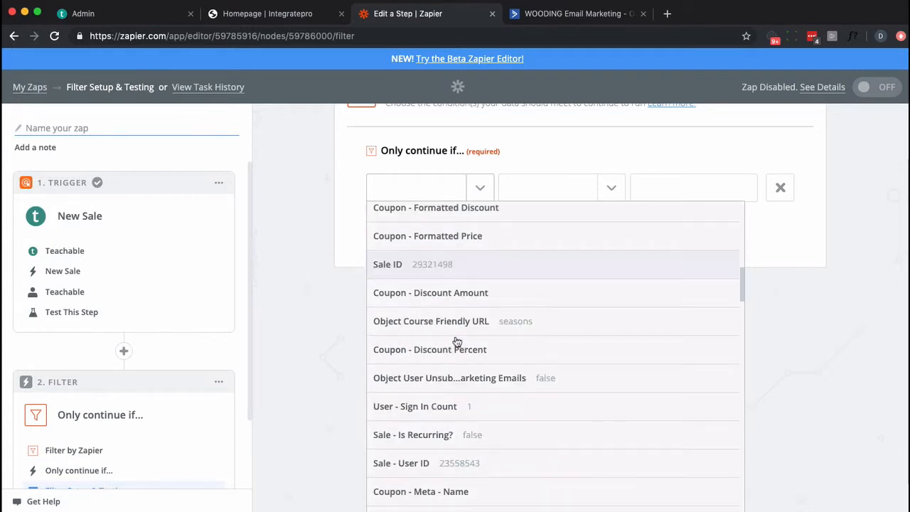
pyautogui.scroll(3)
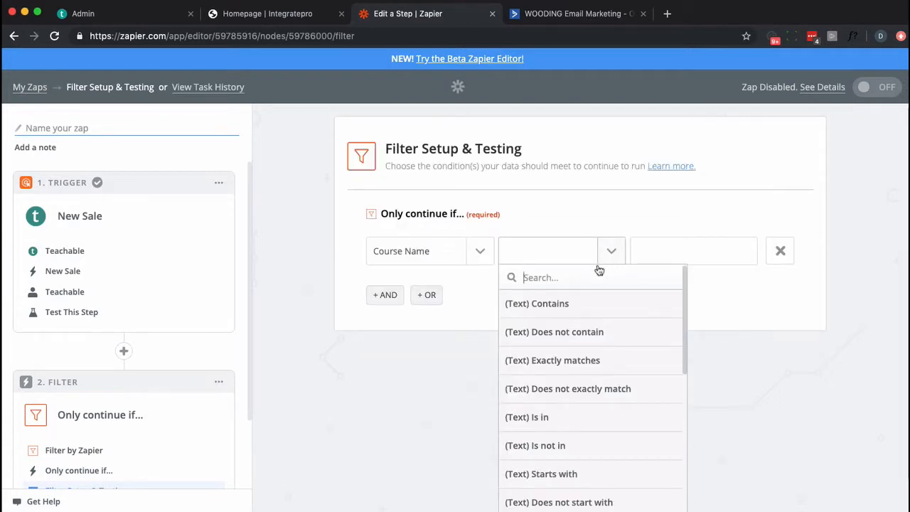
# Require Course Name to (Text) Contain 'Seasons', test the filter, and save the step.
pyautogui.click(538, 303)
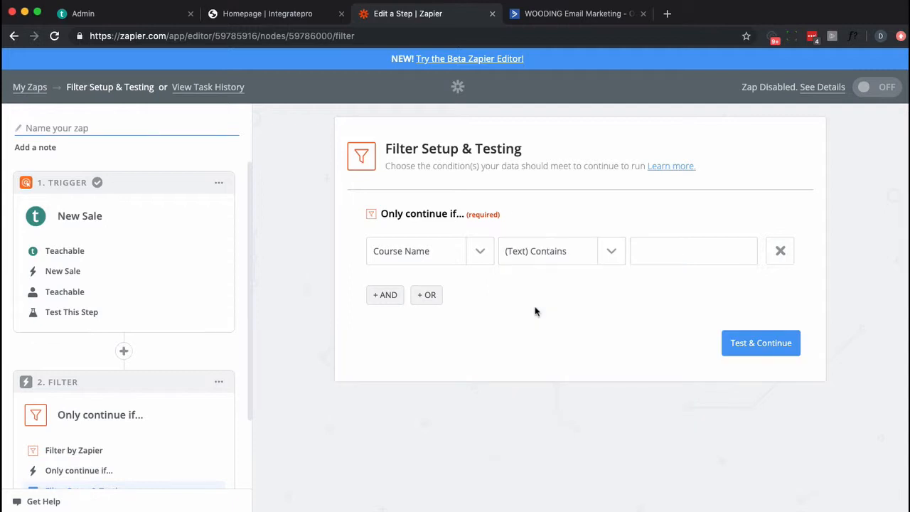
pyautogui.click(694, 250)
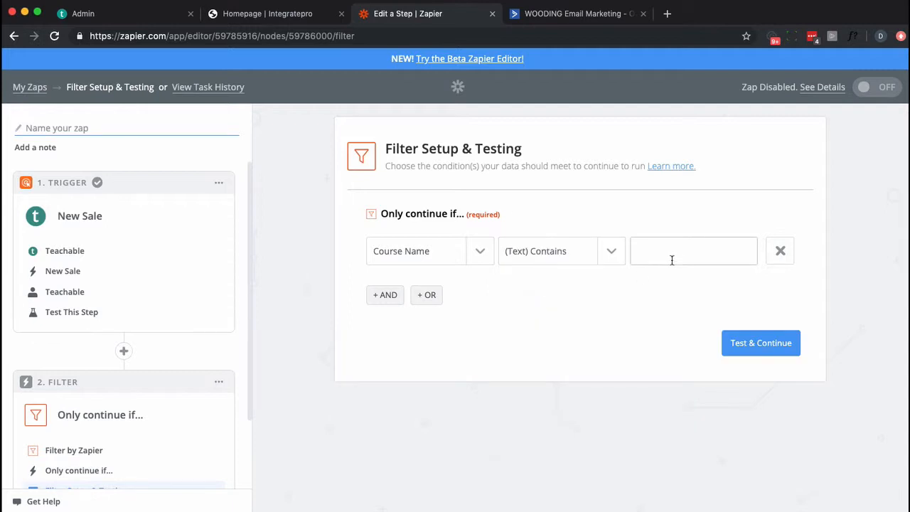
pyautogui.write('Seaso')
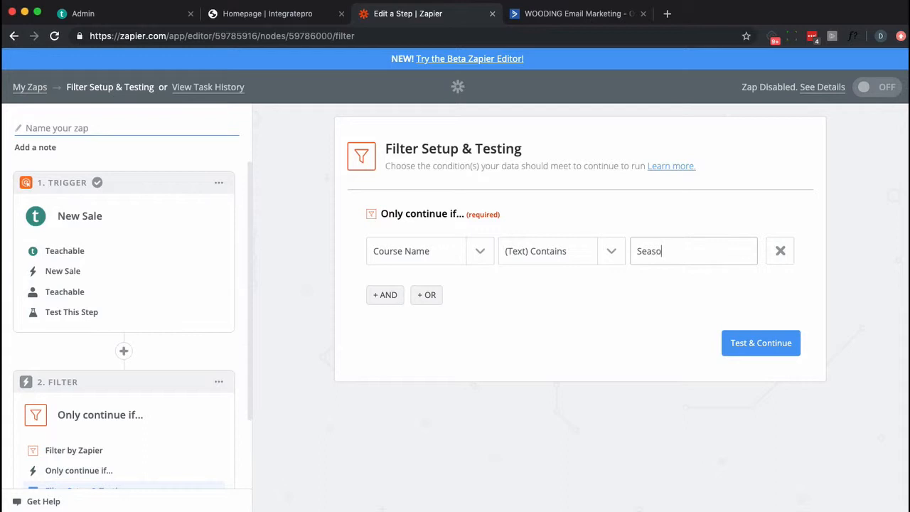
pyautogui.write('ns')
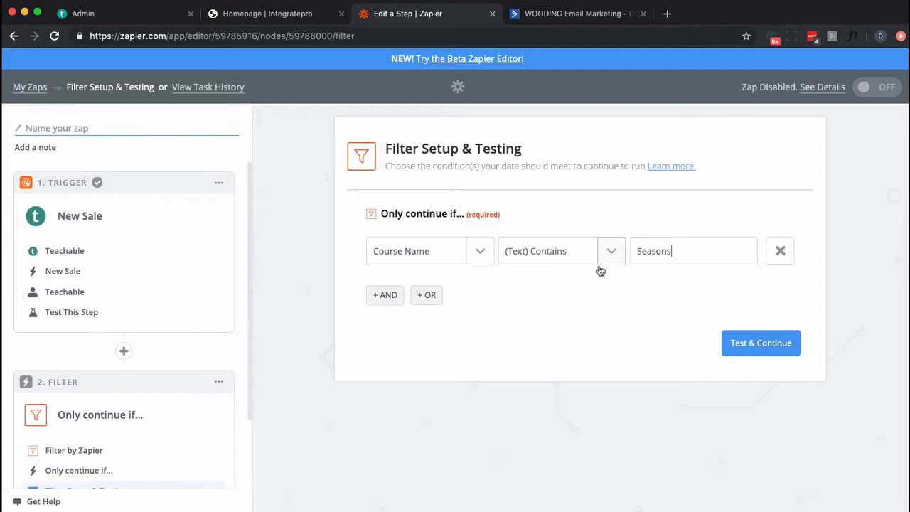
pyautogui.moveTo(737, 375)
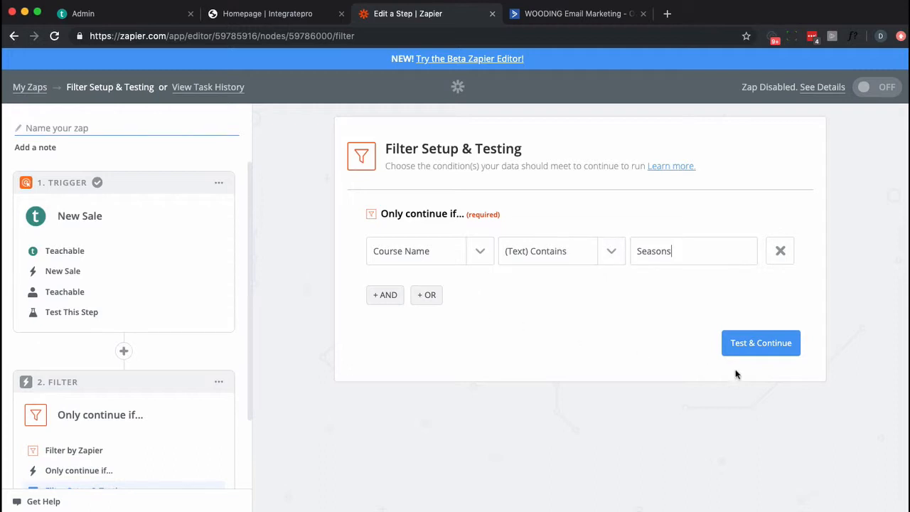
pyautogui.moveTo(510, 412)
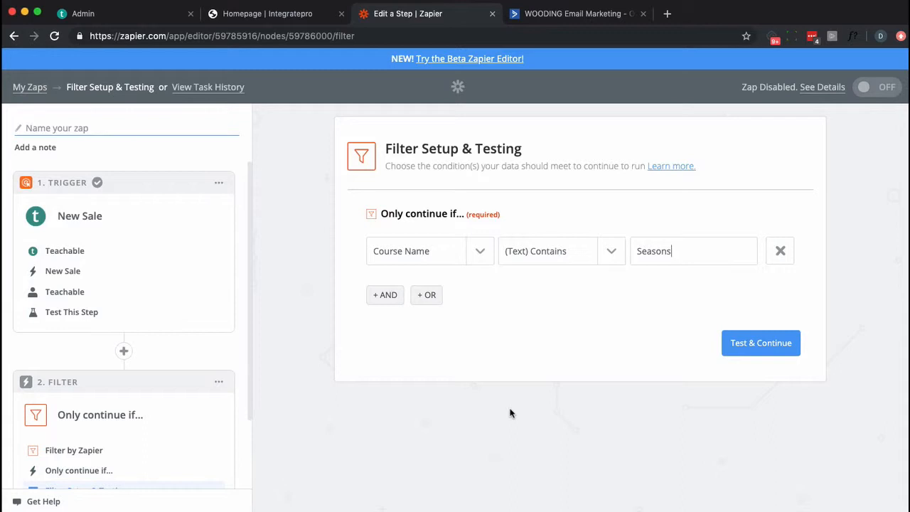
pyautogui.moveTo(606, 409)
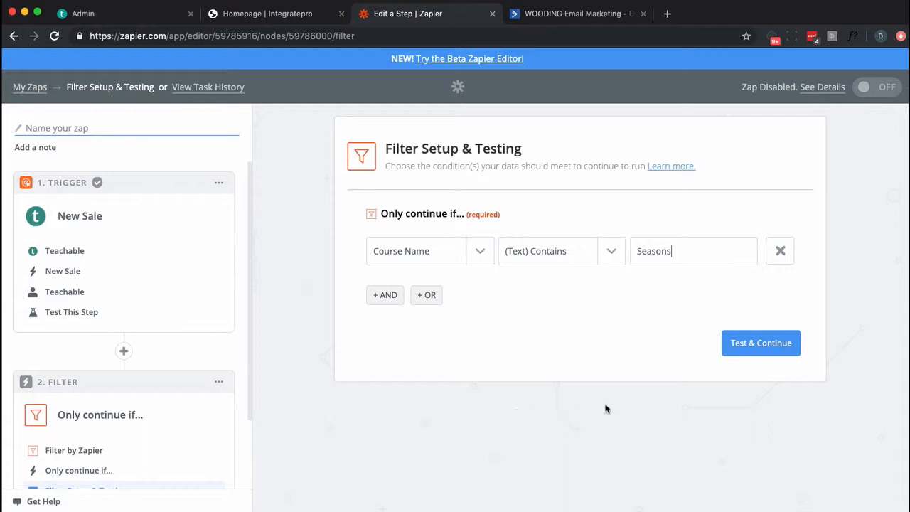
pyautogui.moveTo(760, 343)
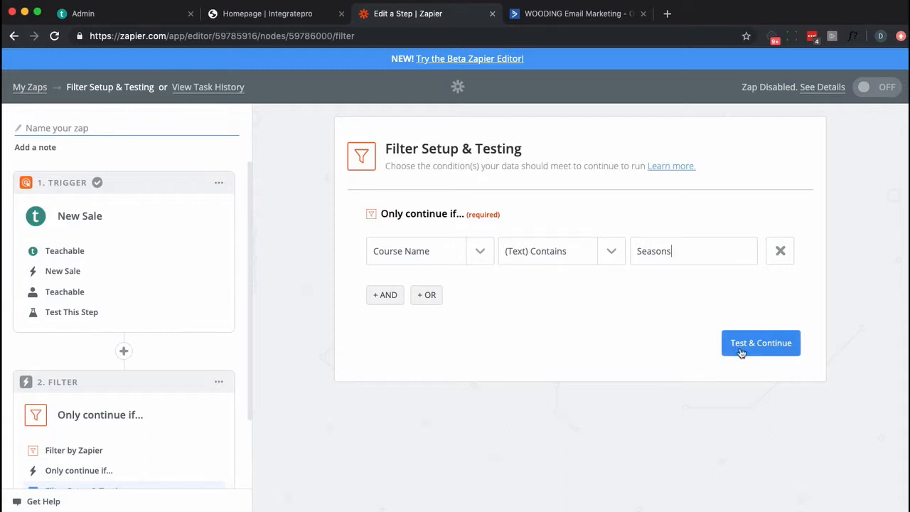
pyautogui.click(761, 343)
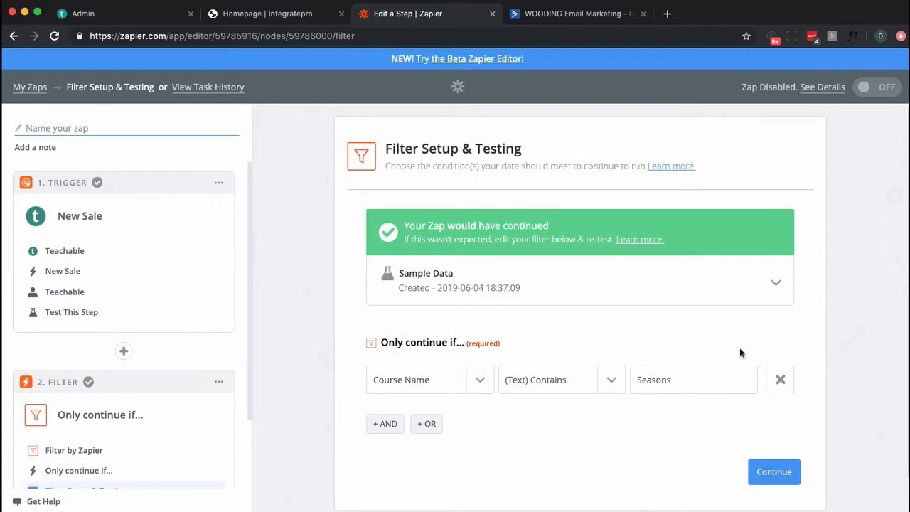
pyautogui.moveTo(676, 463)
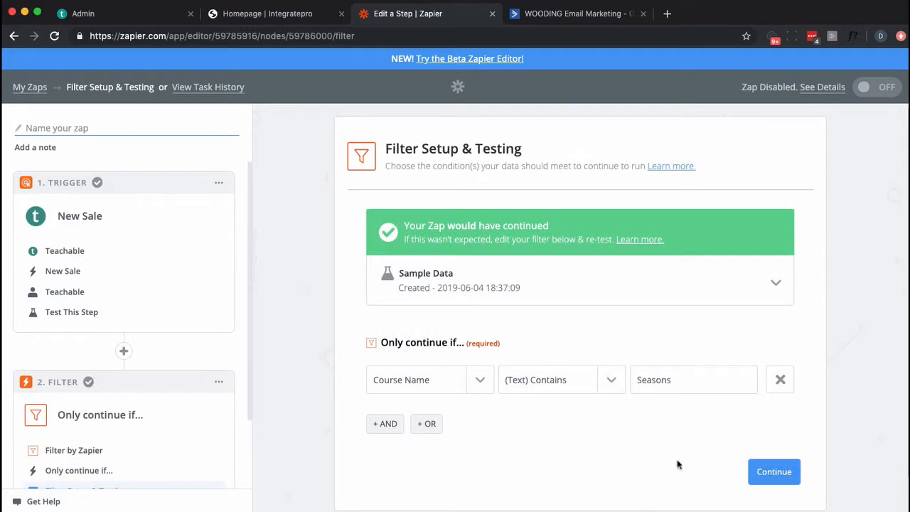
pyautogui.click(773, 472)
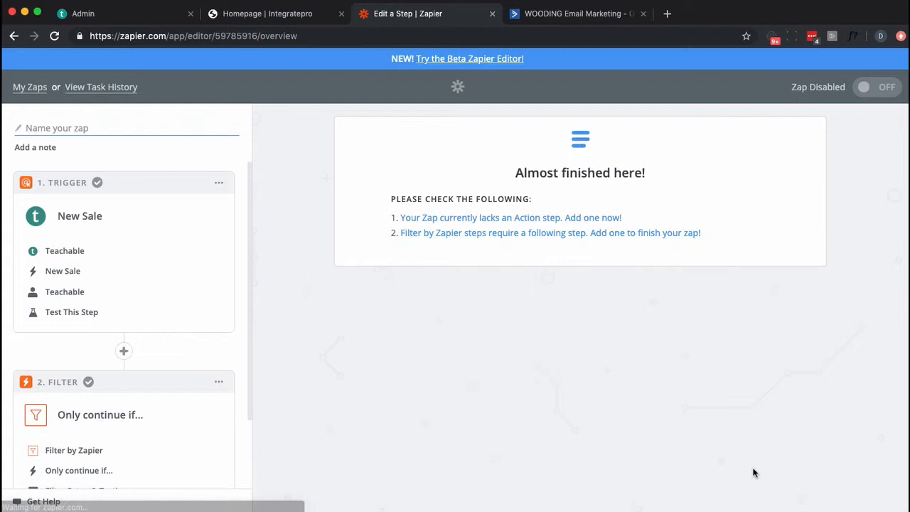
pyautogui.moveTo(367, 378)
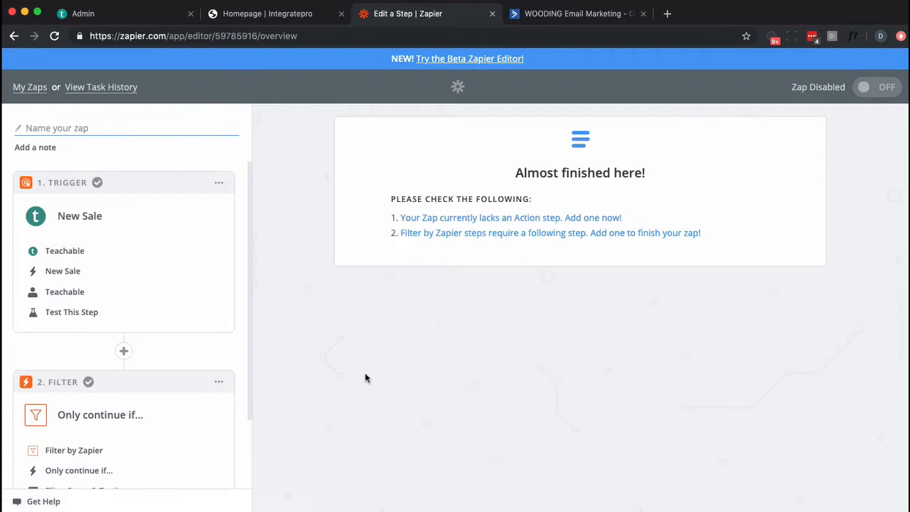
pyautogui.moveTo(505, 218)
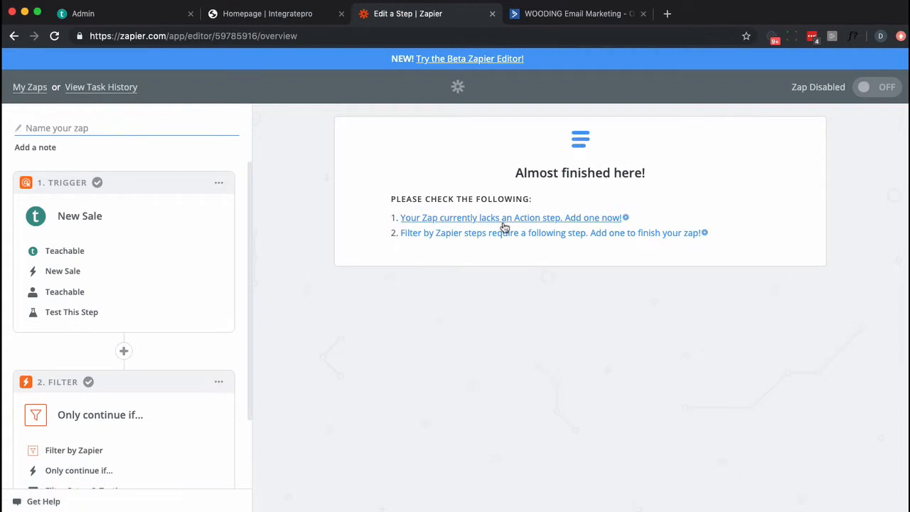
# Add an ActiveCampaign Create/Update Contact action and test the Wooding account, which fails.
pyautogui.click(510, 218)
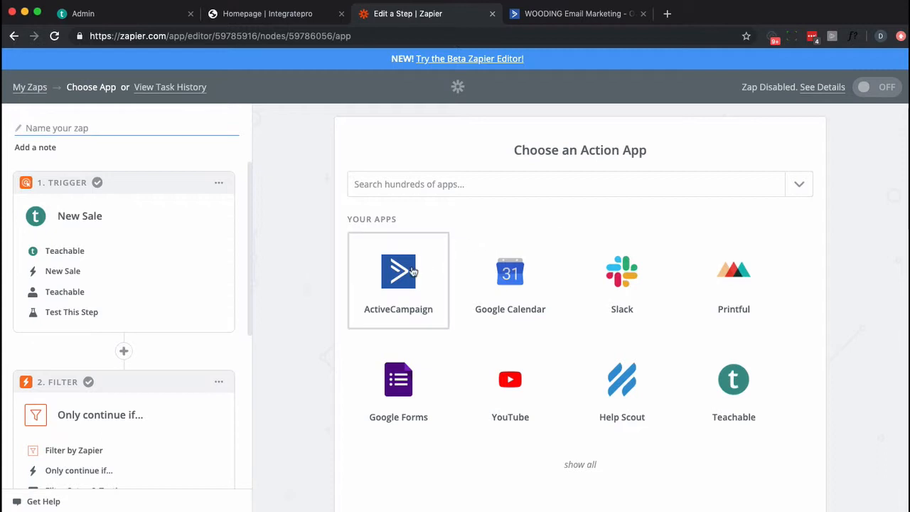
pyautogui.click(398, 277)
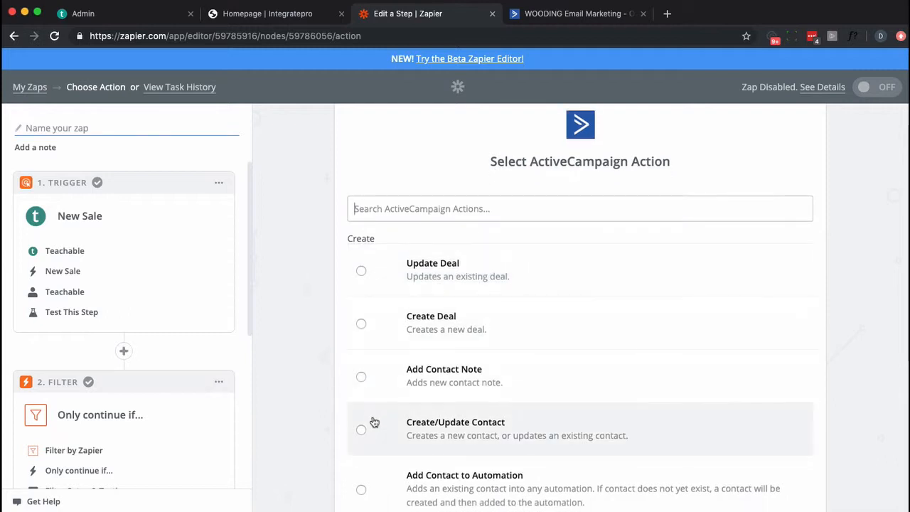
pyautogui.click(361, 429)
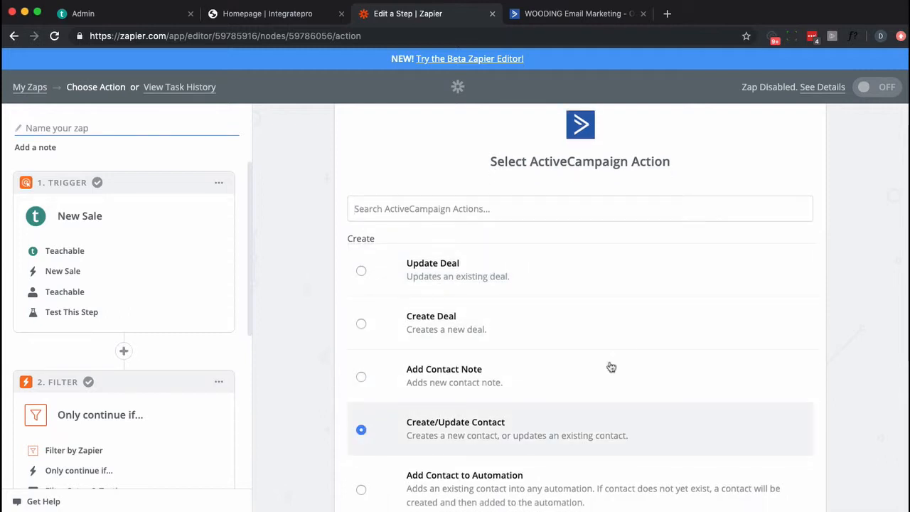
pyautogui.scroll(-3)
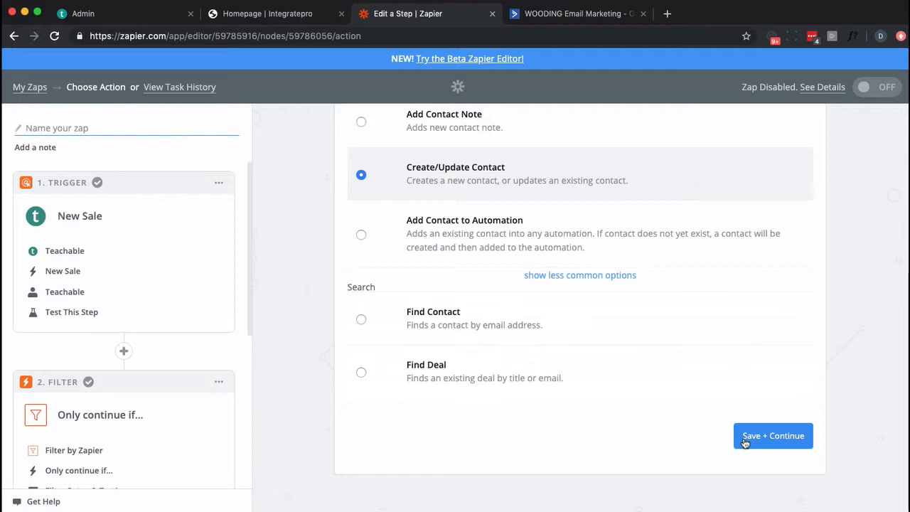
pyautogui.click(773, 435)
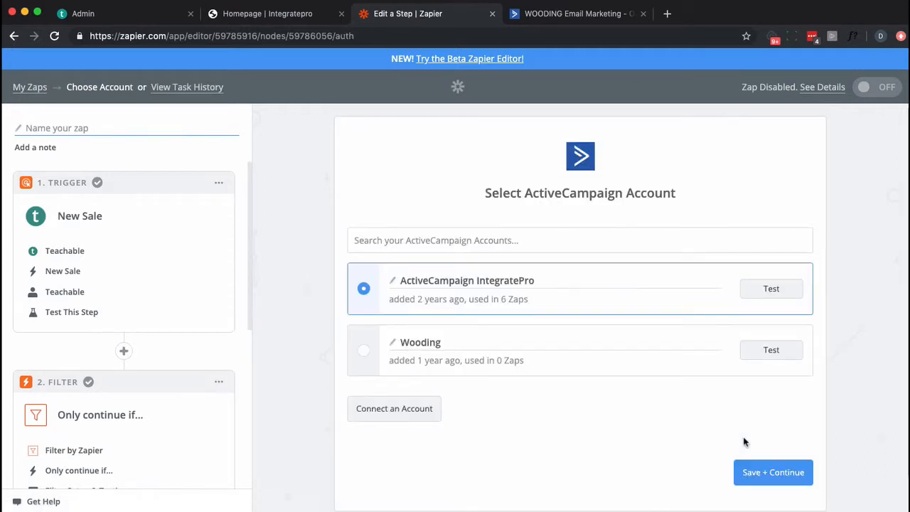
pyautogui.click(771, 350)
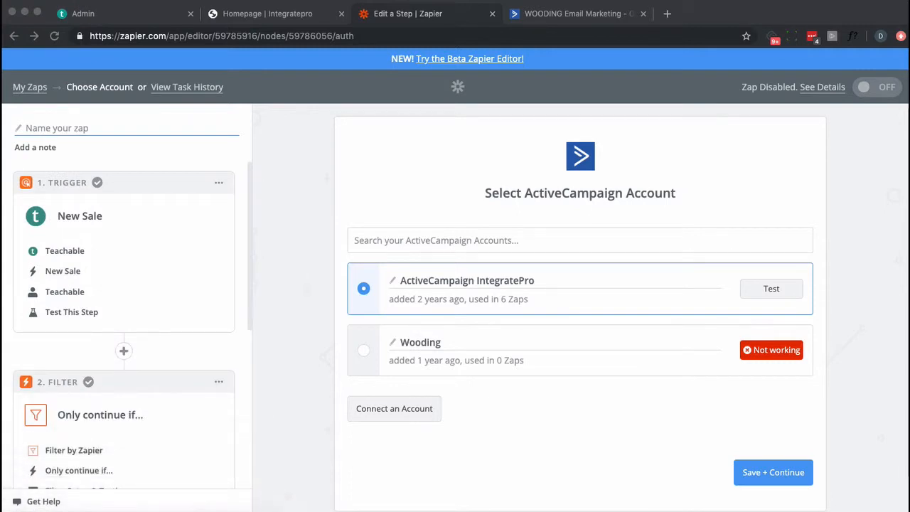
# Look up the Wooding account's API URL and key in ActiveCampaign settings, then return to Zapier.
pyautogui.click(576, 14)
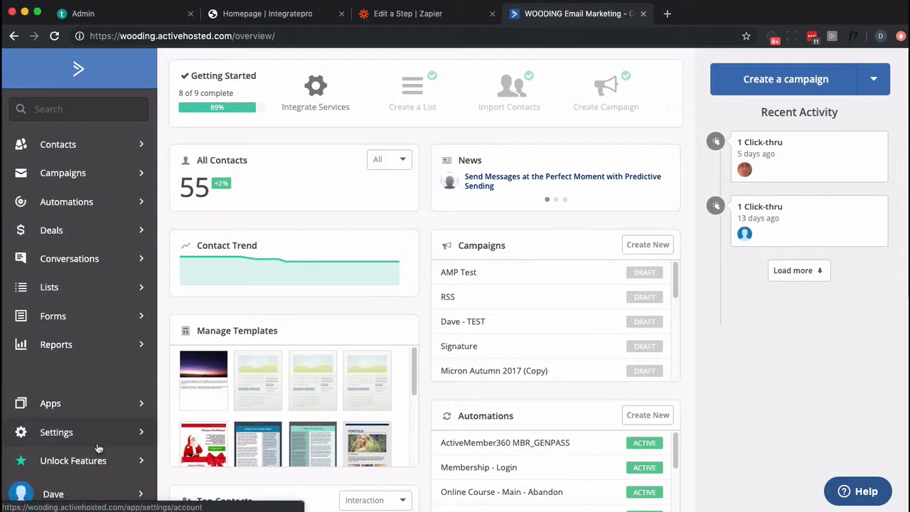
pyautogui.click(56, 432)
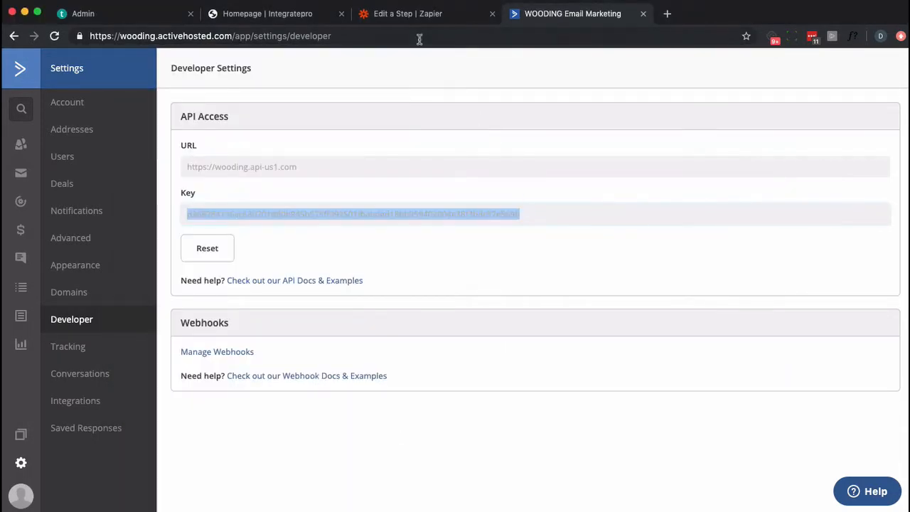
pyautogui.click(407, 14)
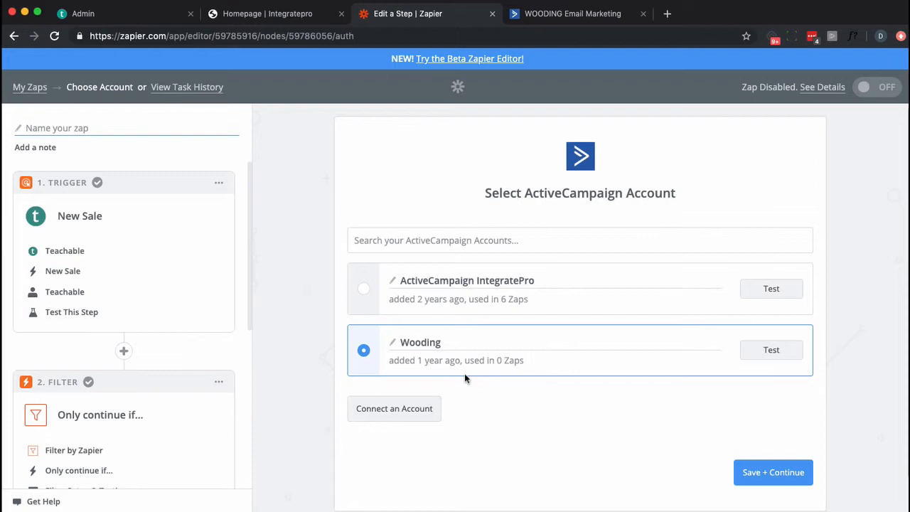
# Retest the Wooding ActiveCampaign connection until it succeeds and save the account choice.
pyautogui.click(770, 350)
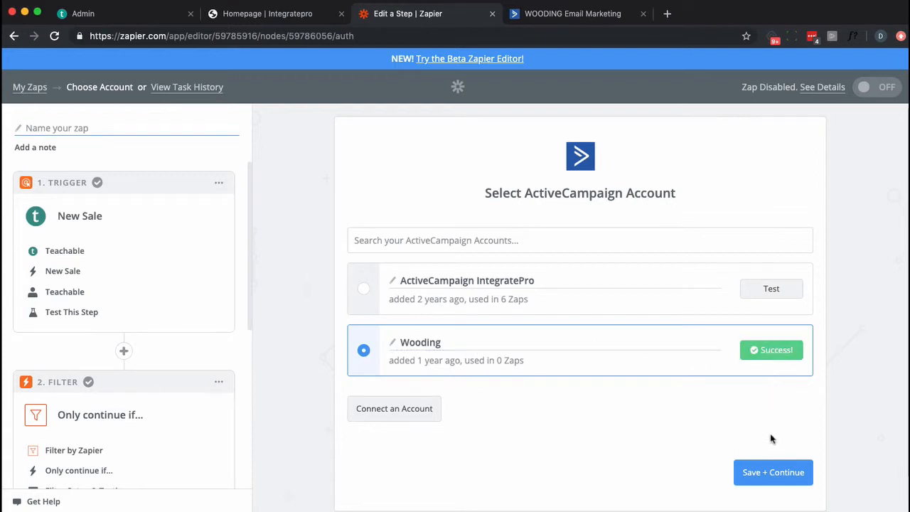
pyautogui.click(774, 472)
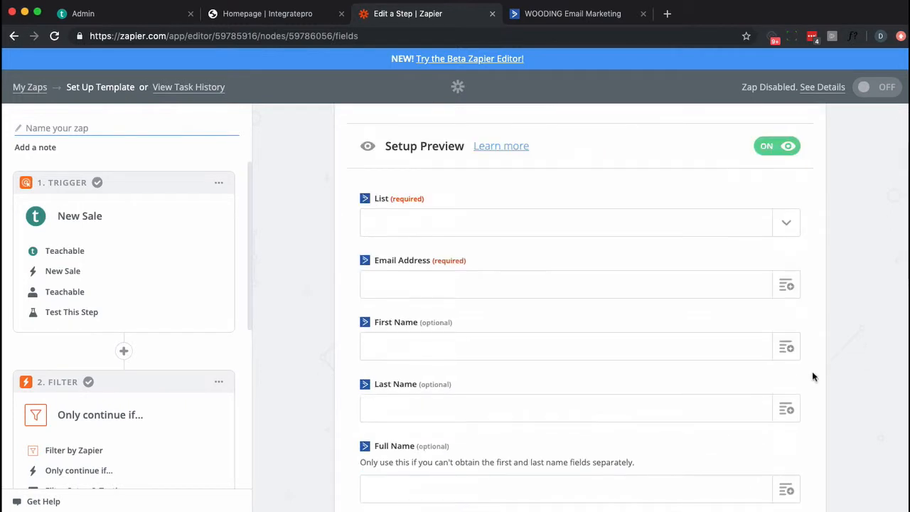
# Add contacts to the Main list and map Email Address from the New Sale trigger data.
pyautogui.click(786, 222)
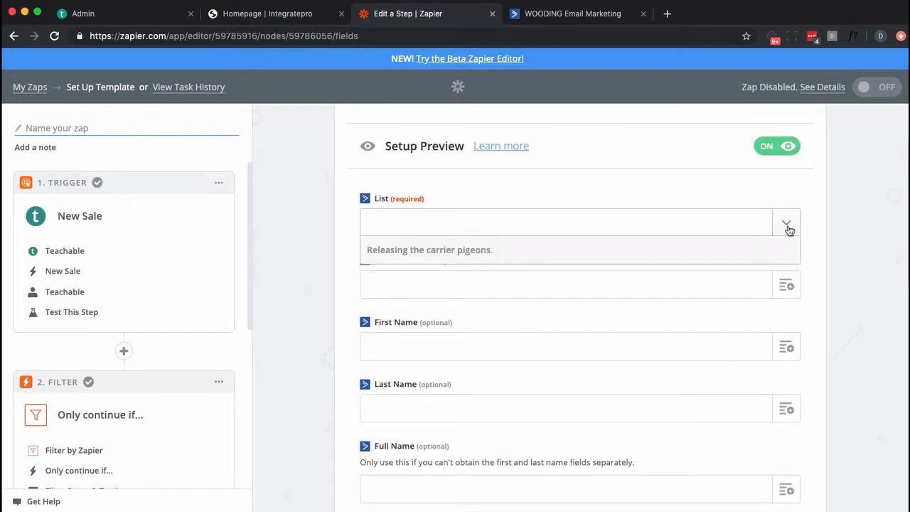
pyautogui.click(785, 222)
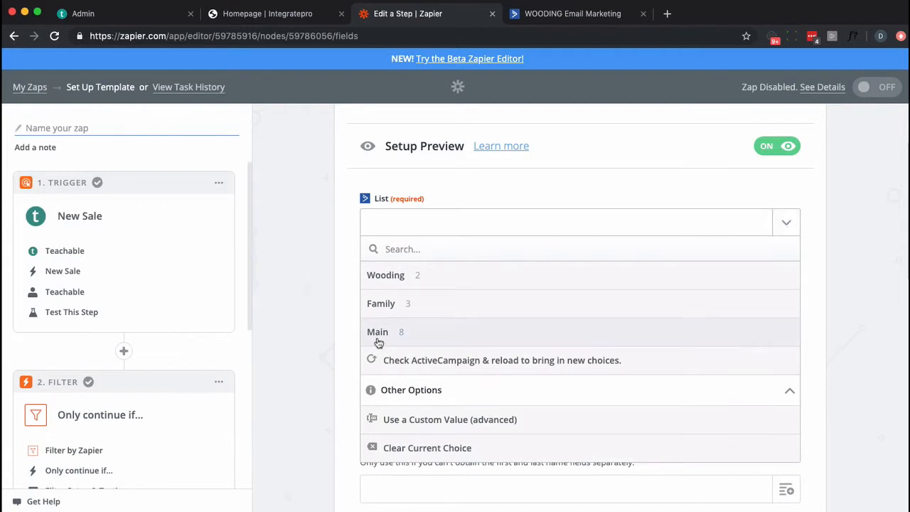
pyautogui.click(378, 331)
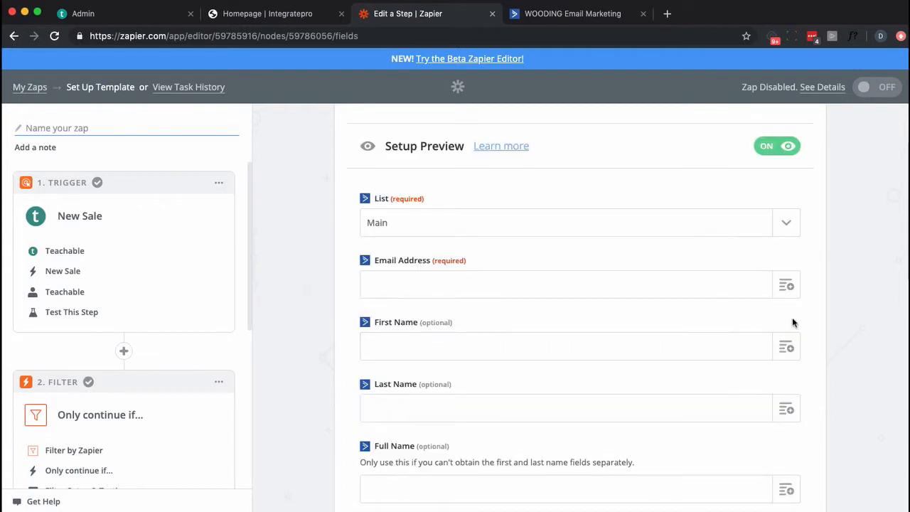
pyautogui.click(562, 284)
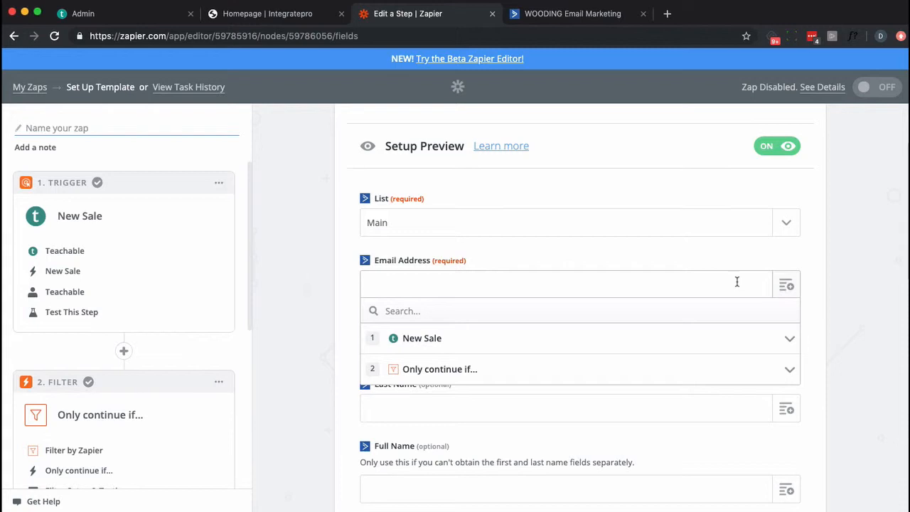
pyautogui.scroll(-3)
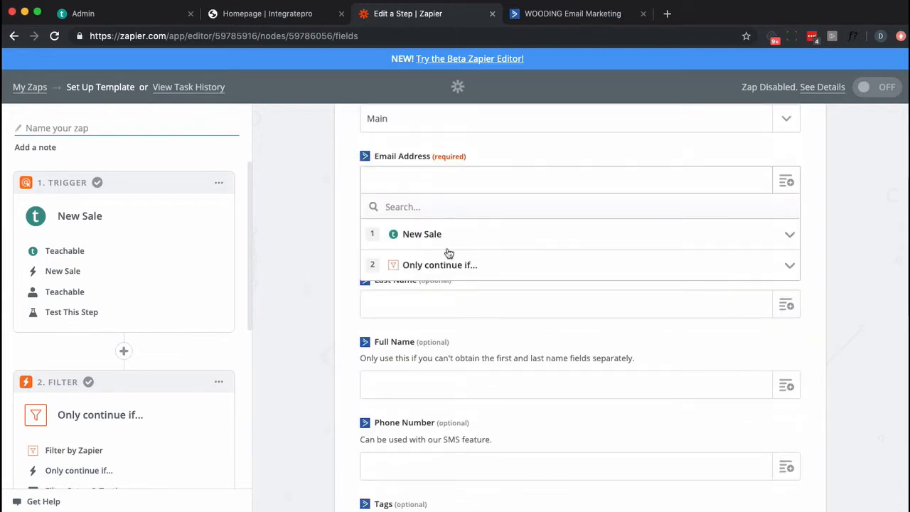
pyautogui.click(421, 233)
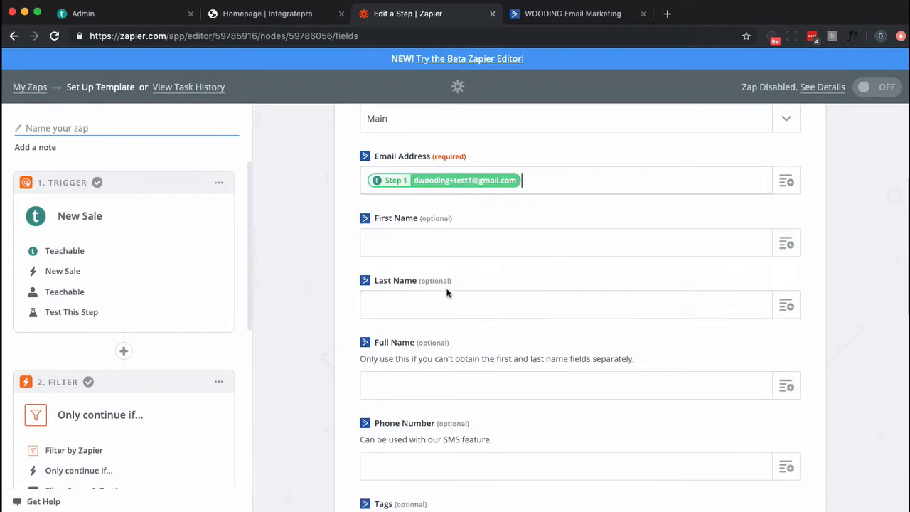
pyautogui.moveTo(567, 269)
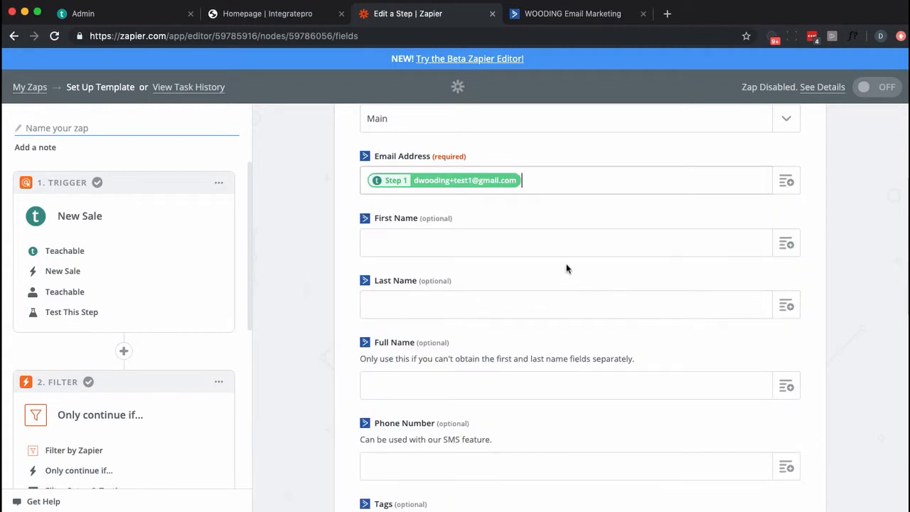
pyautogui.moveTo(666, 291)
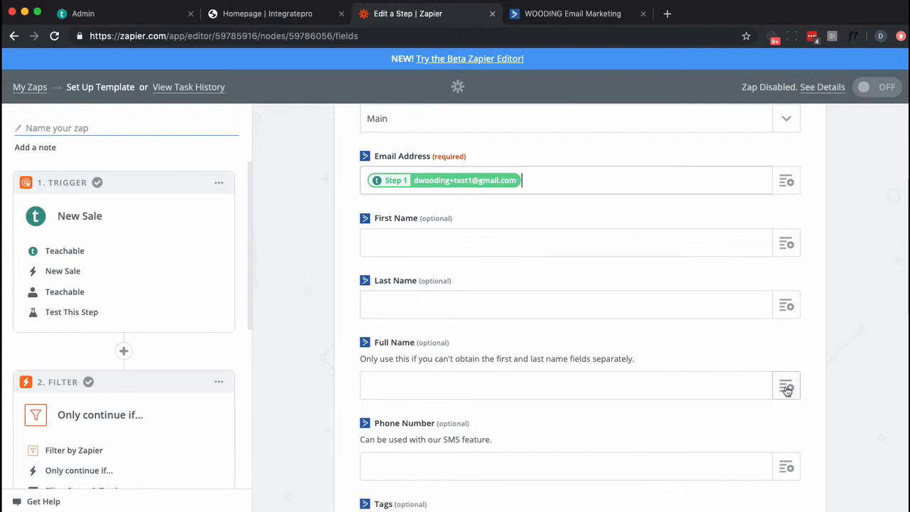
# Map Full Name to the sale's User Name and enter 'tag1' in the Tags field.
pyautogui.click(786, 385)
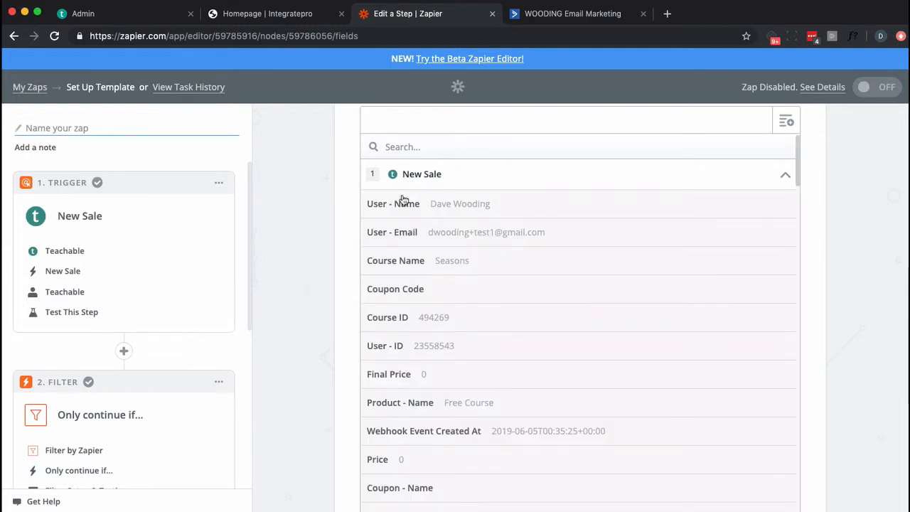
pyautogui.moveTo(401, 204)
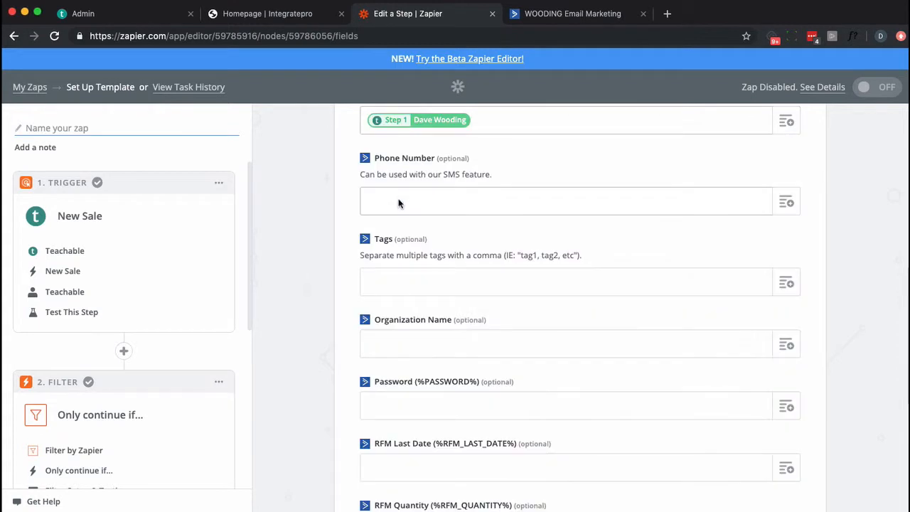
pyautogui.scroll(3)
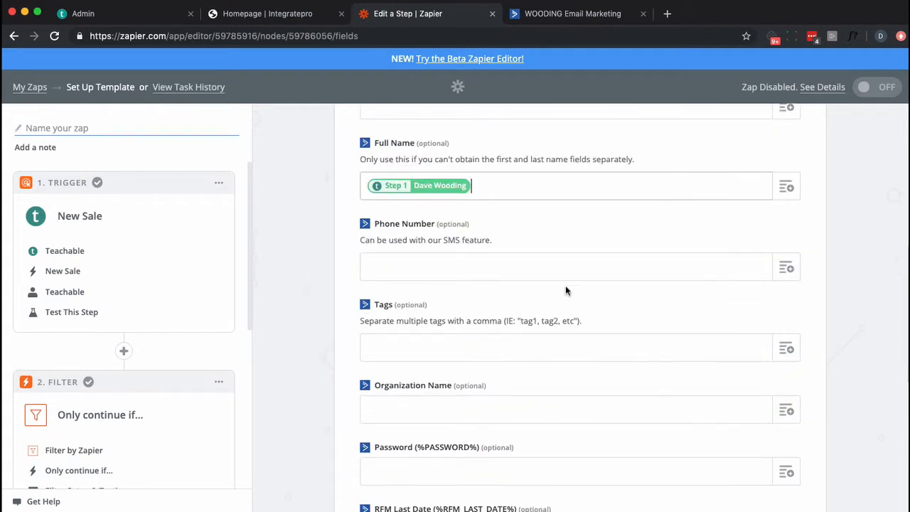
pyautogui.click(569, 347)
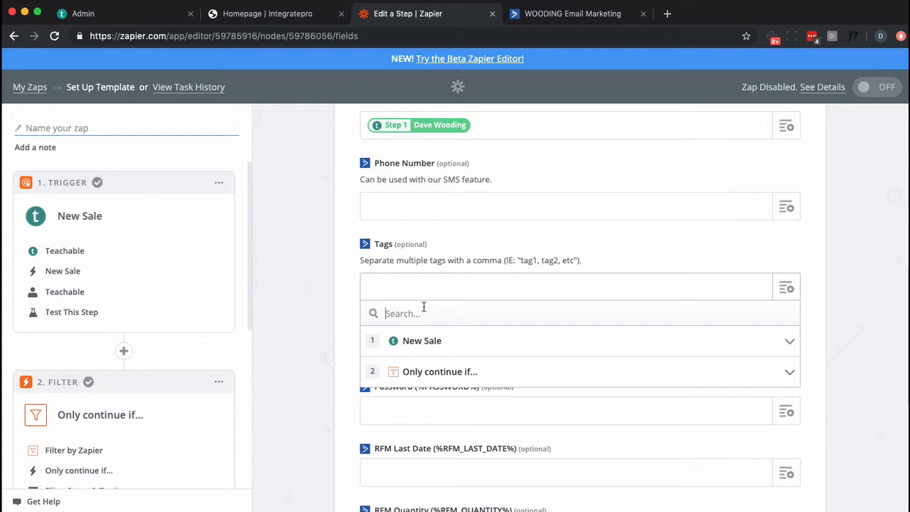
pyautogui.moveTo(418, 282)
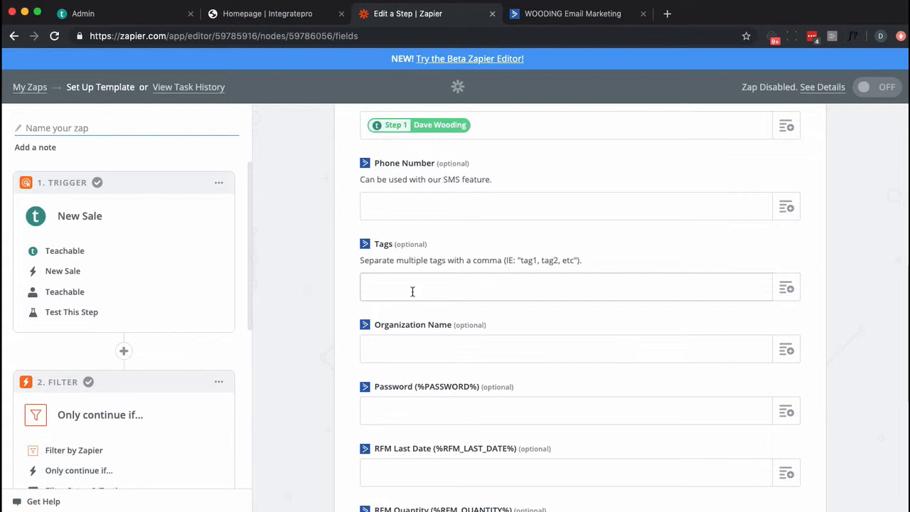
pyautogui.write('tag1')
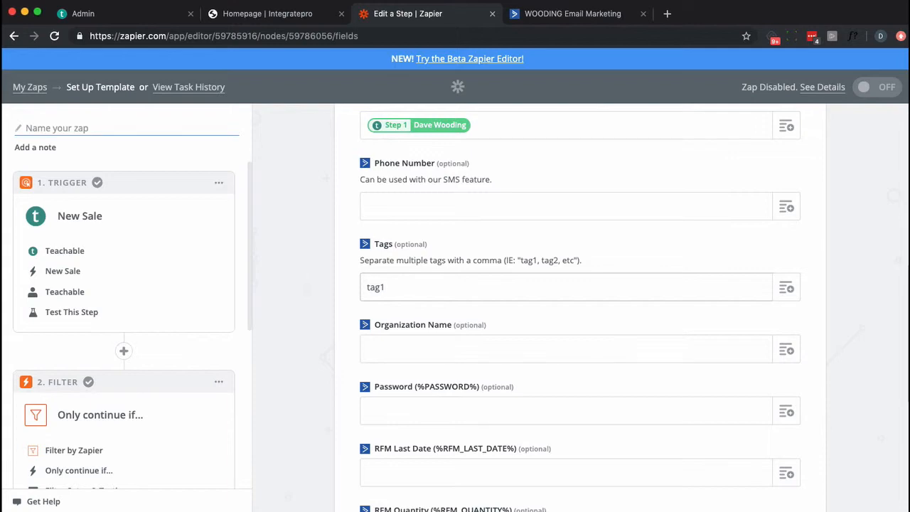
pyautogui.moveTo(558, 324)
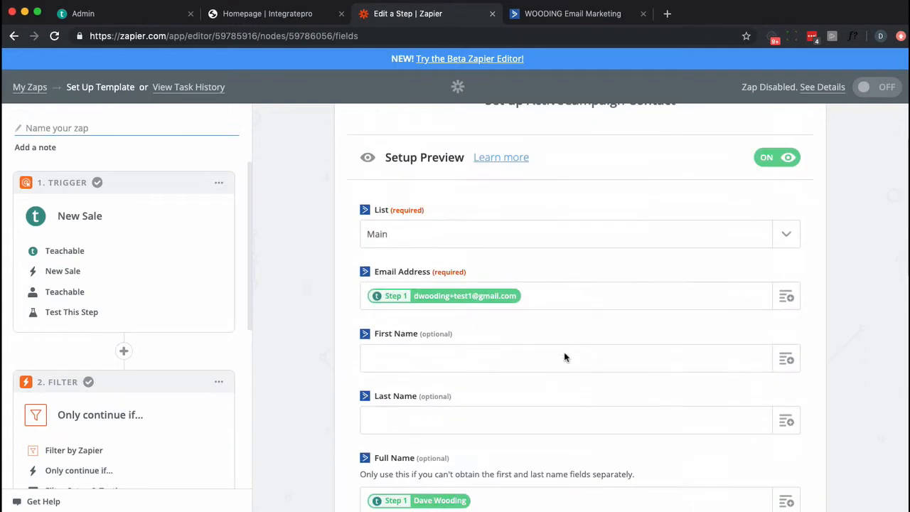
# Finish the contact field mapping and send a test contact to ActiveCampaign.
pyautogui.scroll(-3)
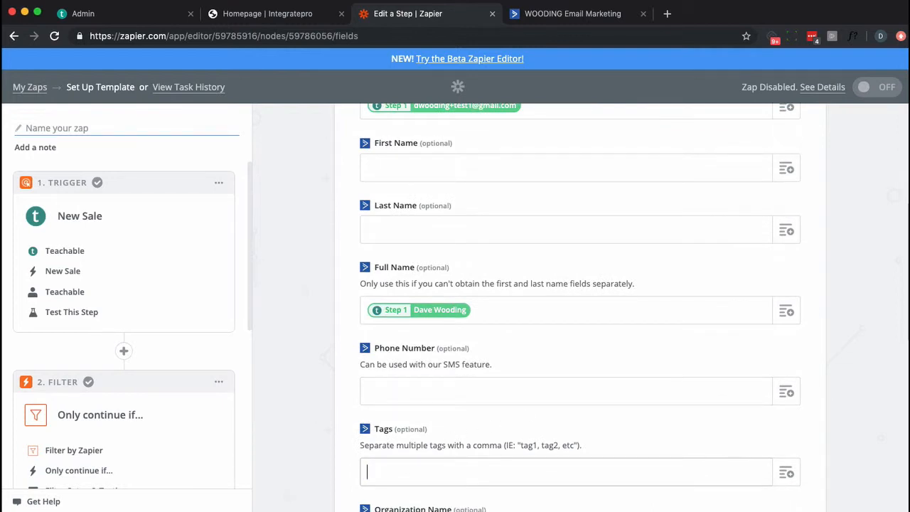
pyautogui.scroll(3)
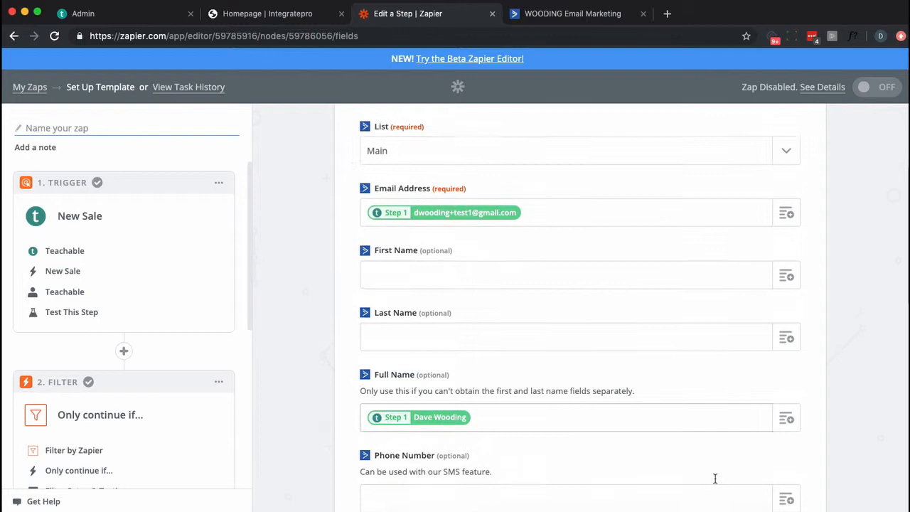
pyautogui.scroll(-3)
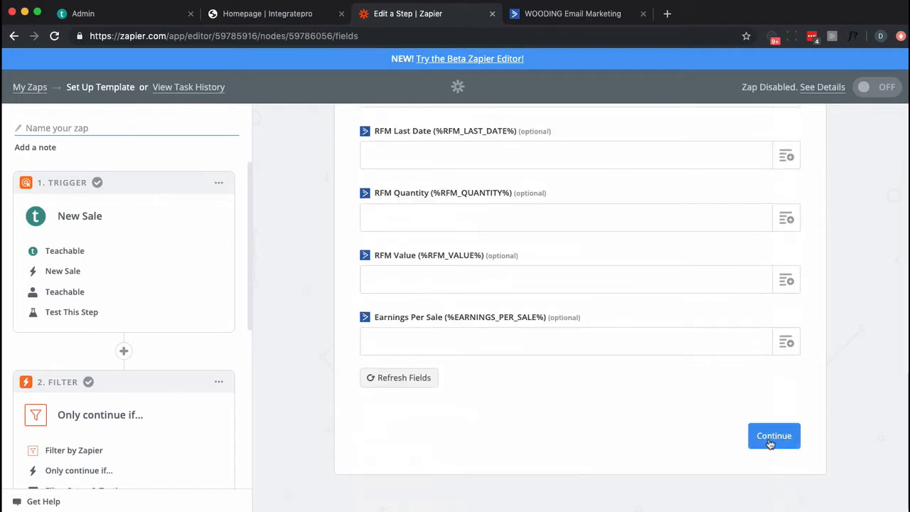
pyautogui.click(773, 435)
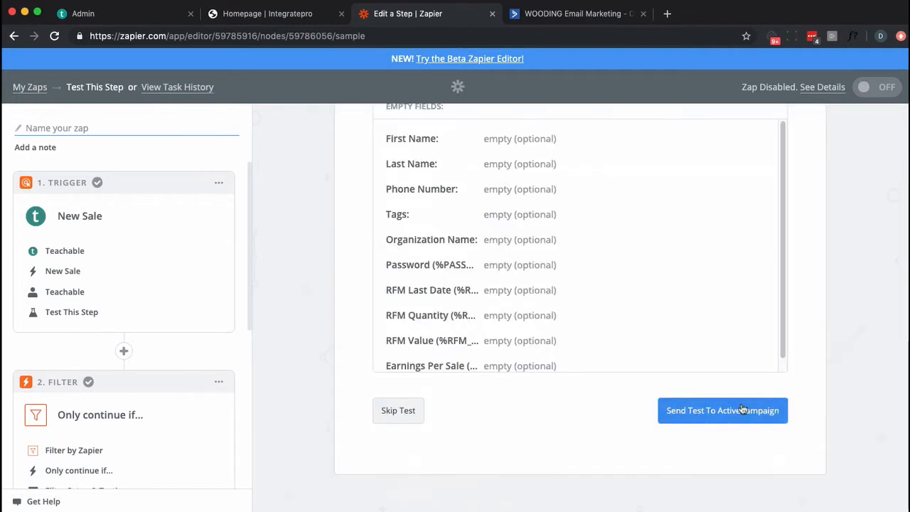
pyautogui.click(722, 410)
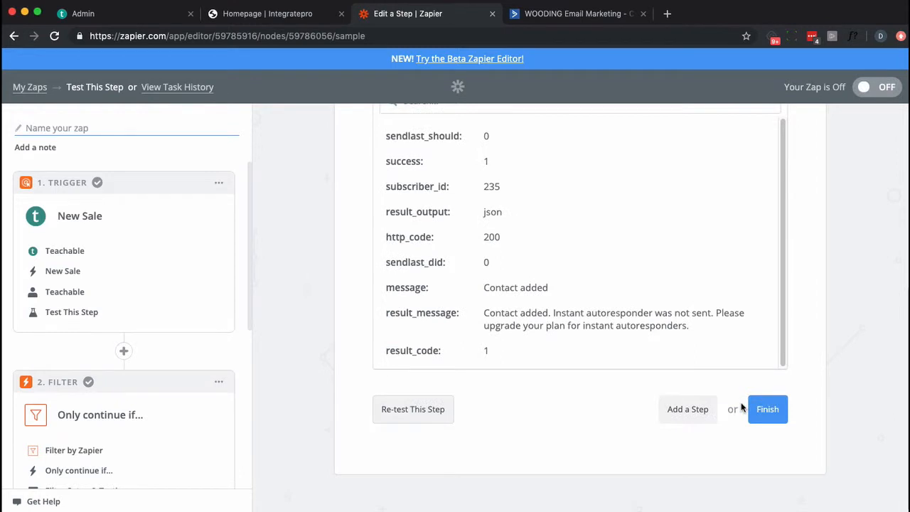
pyautogui.moveTo(574, 7)
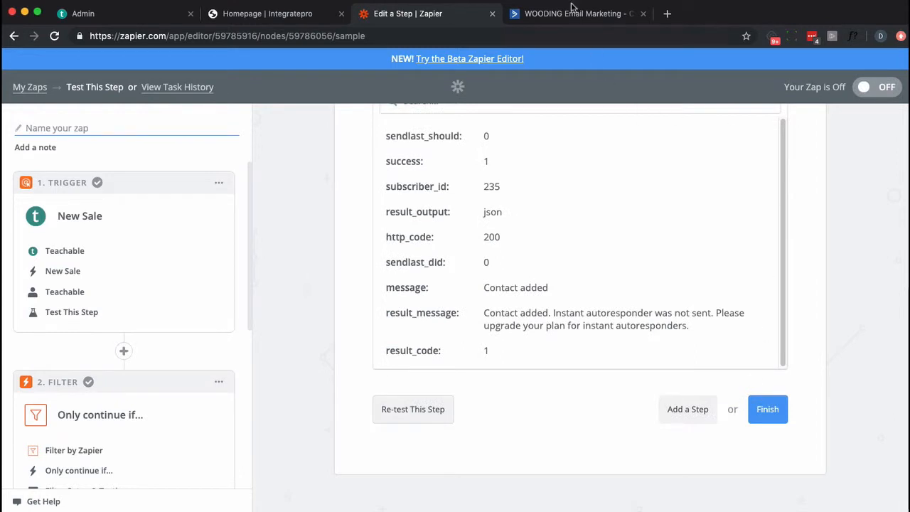
pyautogui.click(576, 14)
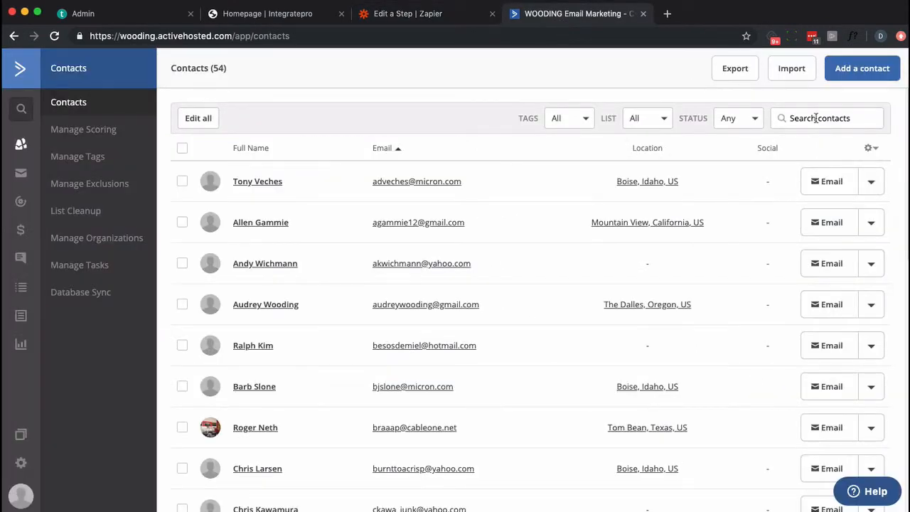
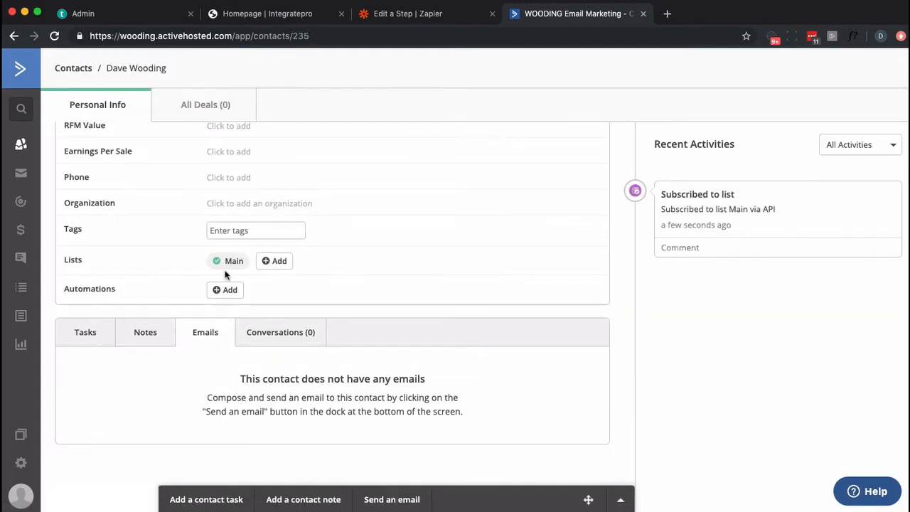
pyautogui.moveTo(338, 286)
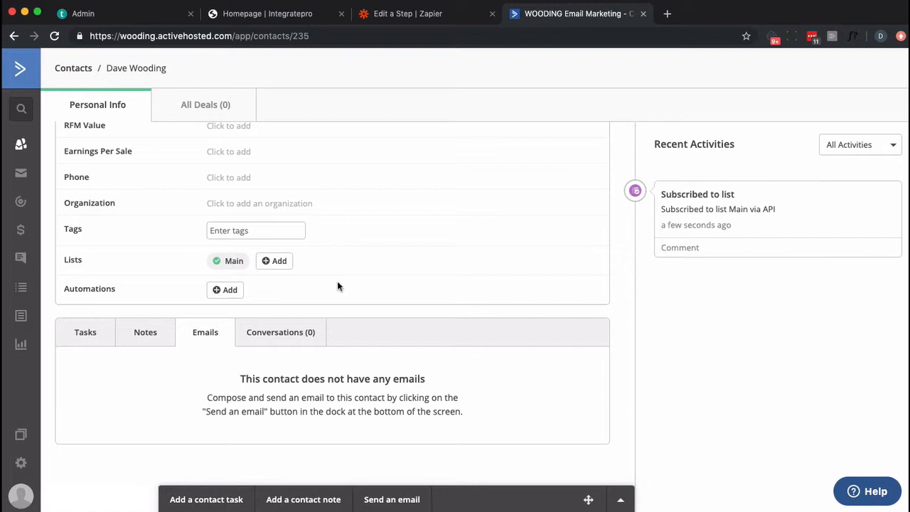
pyautogui.moveTo(306, 220)
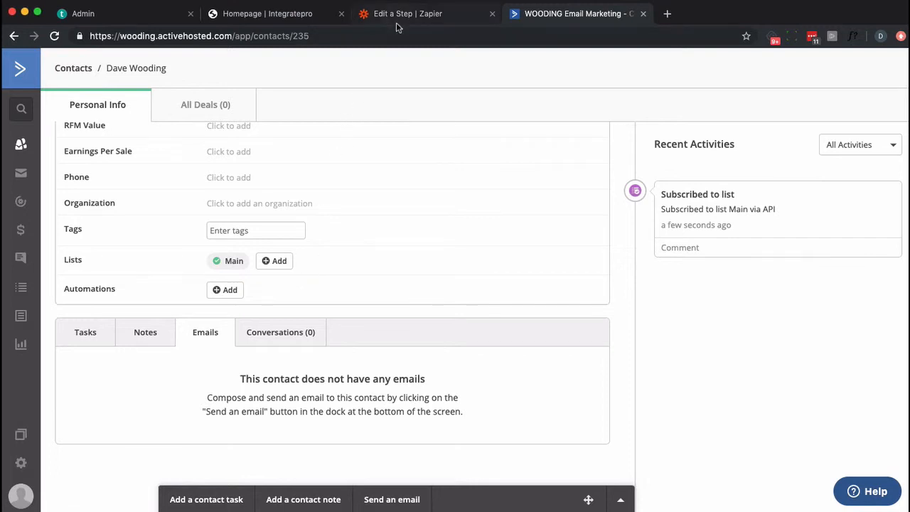
# Finish the zap as 'Teachable > AC - Seasons - Purchase' and toggle it ON.
pyautogui.click(407, 15)
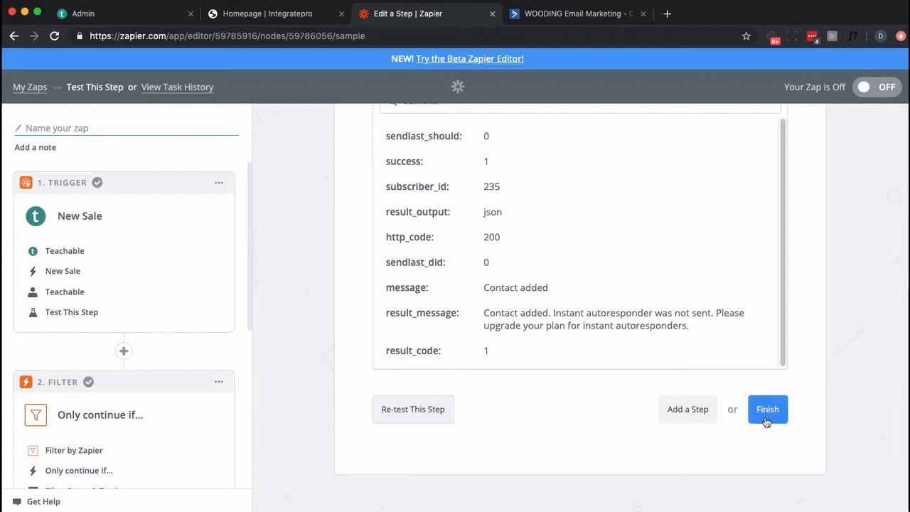
pyautogui.click(768, 410)
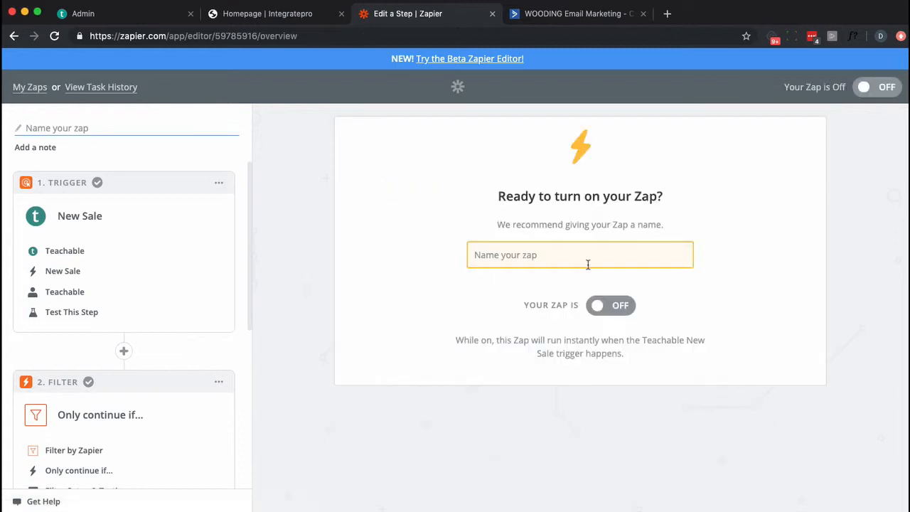
pyautogui.write('Teachable > AC - Seasons - Purchase')
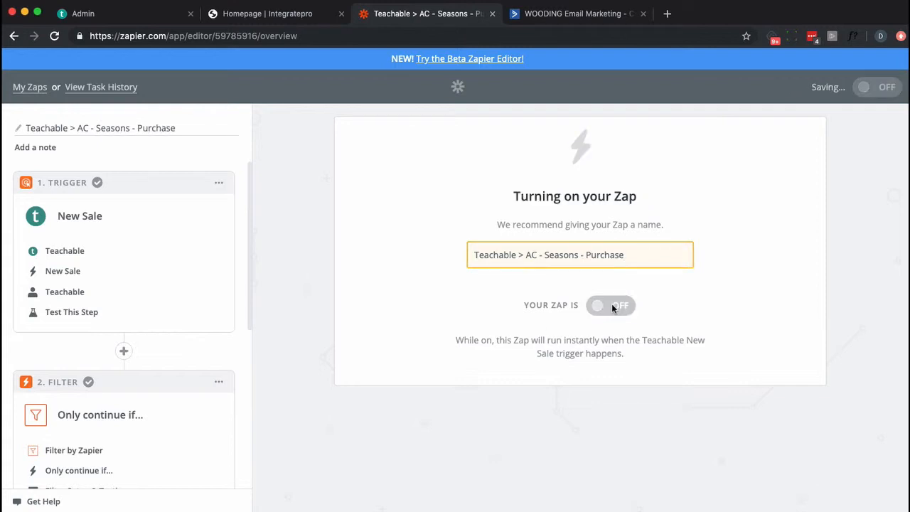
pyautogui.click(610, 305)
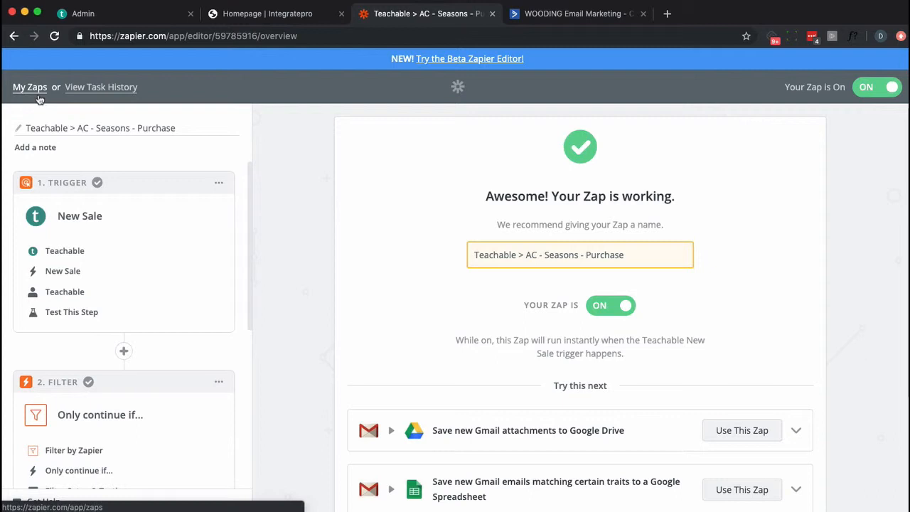
# From My Zaps, start a new zap awaiting its trigger app.
pyautogui.click(29, 86)
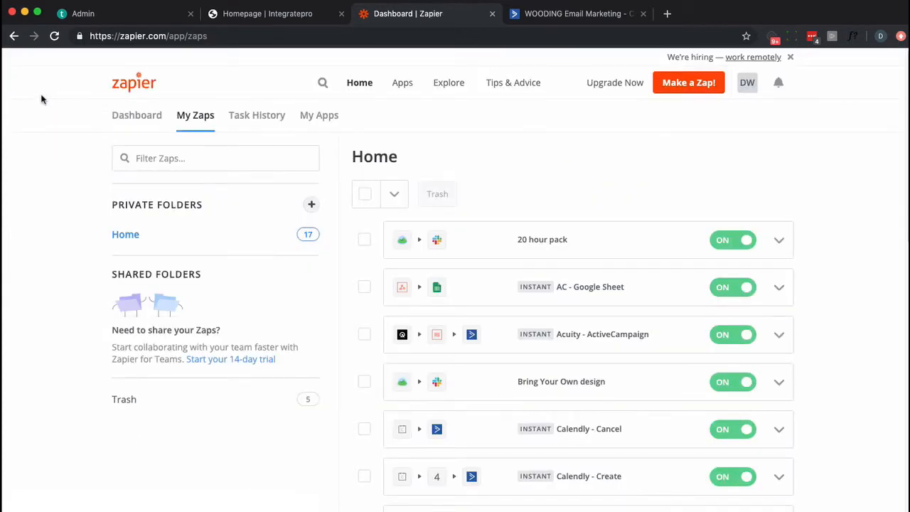
pyautogui.click(688, 82)
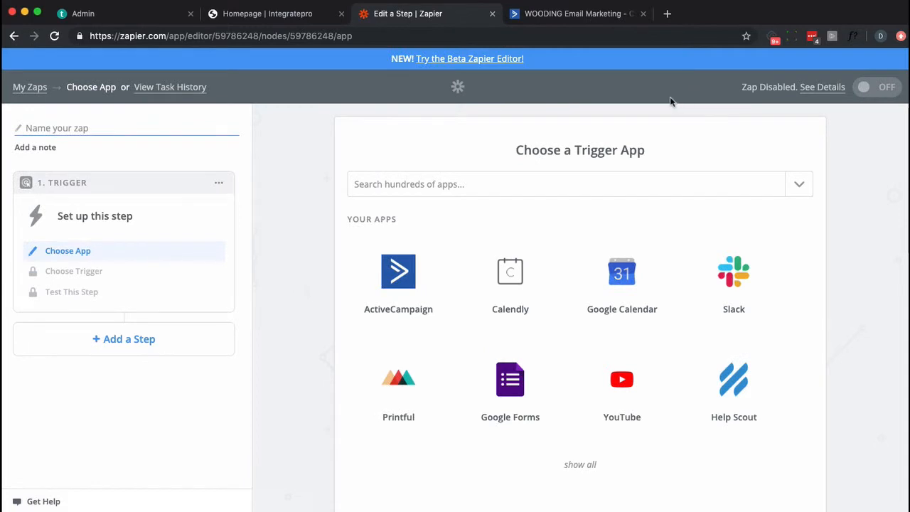
pyautogui.moveTo(671, 78)
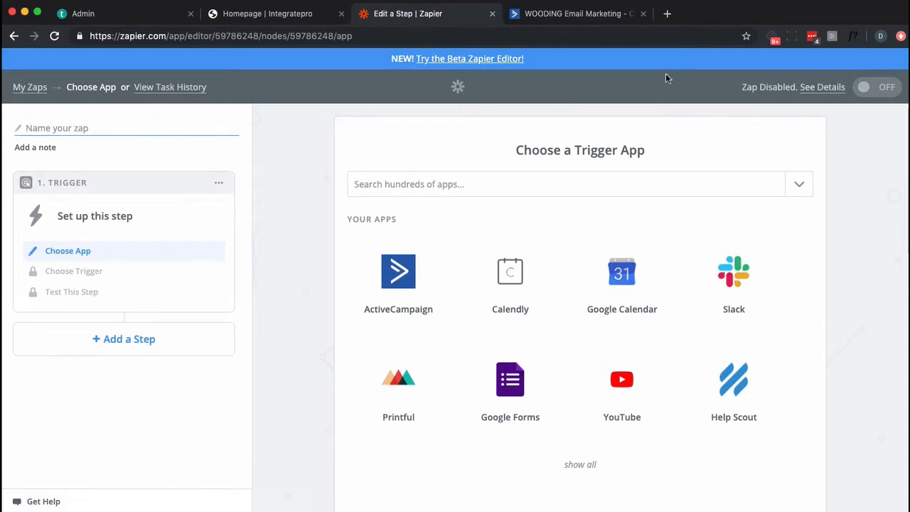
pyautogui.moveTo(836, 125)
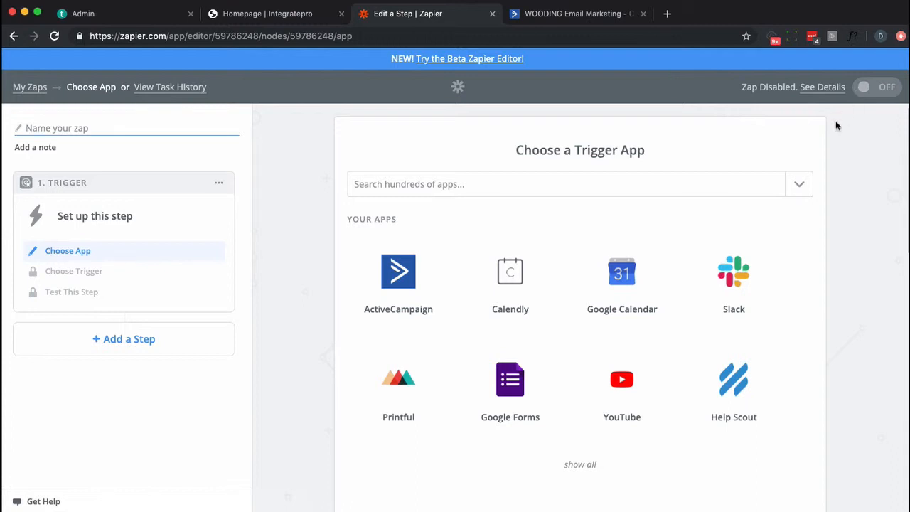
# Choose Teachable as the trigger app with the Subscription Cancelled trigger.
pyautogui.write('teach')
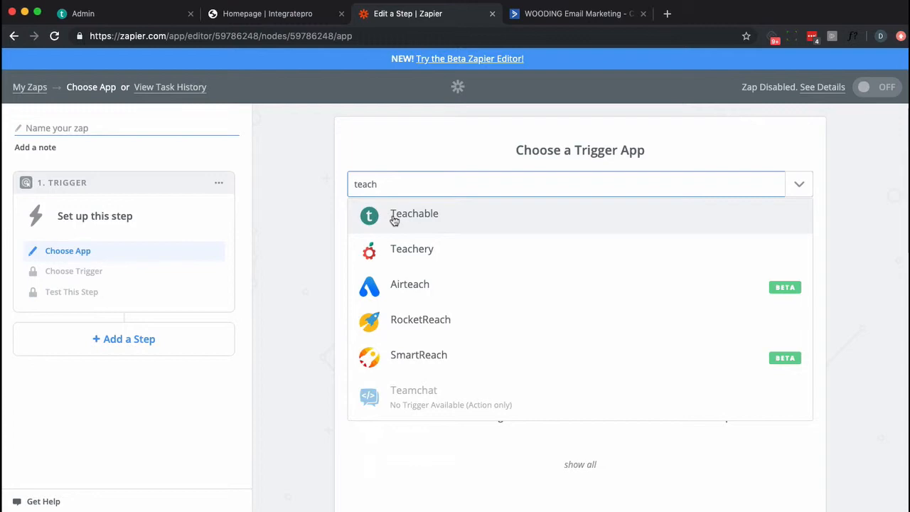
pyautogui.click(415, 213)
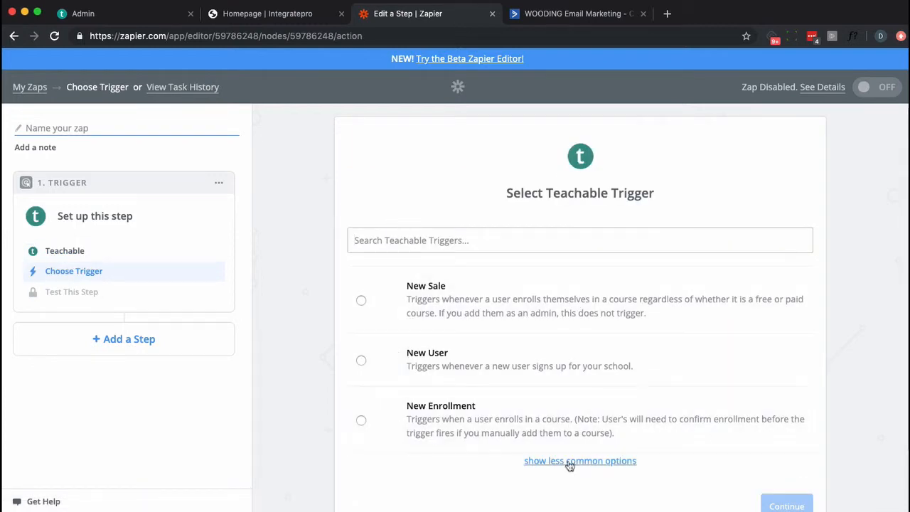
pyautogui.scroll(-3)
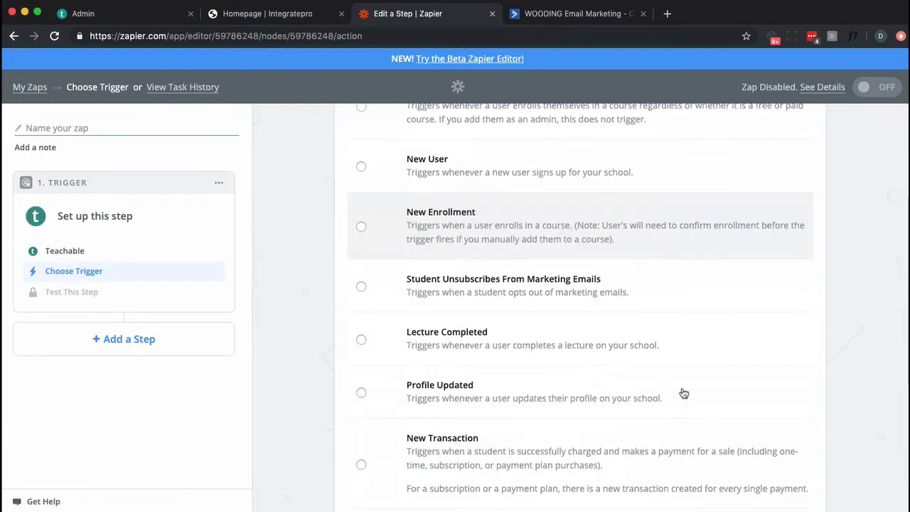
pyautogui.scroll(-3)
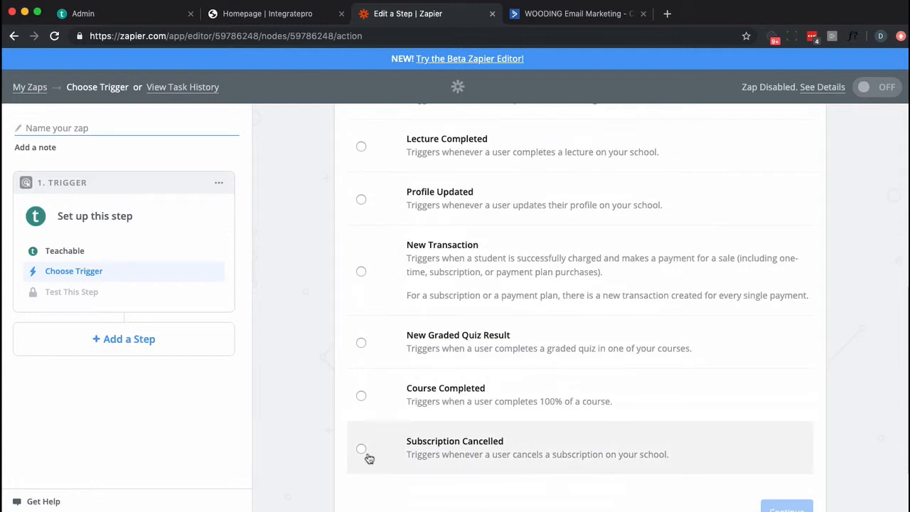
pyautogui.click(362, 449)
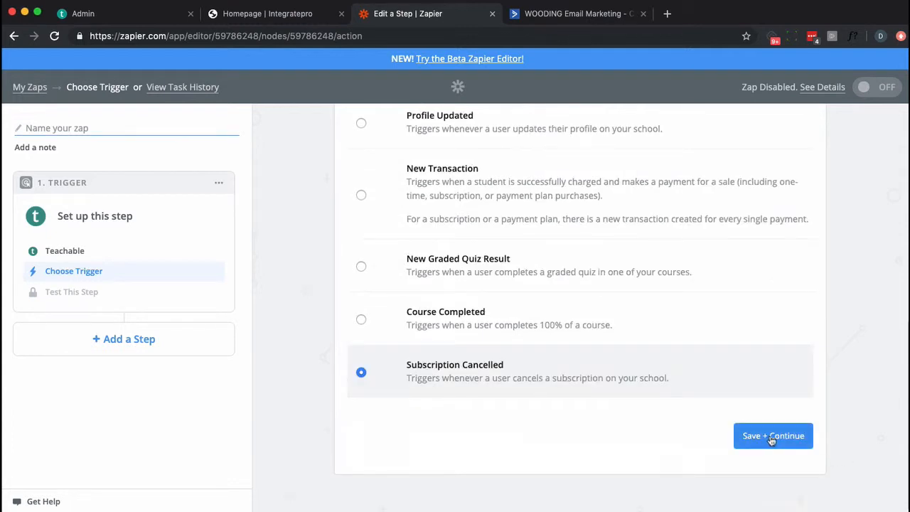
# Connect and test the Teachable account, then skip past testing the trigger.
pyautogui.click(774, 435)
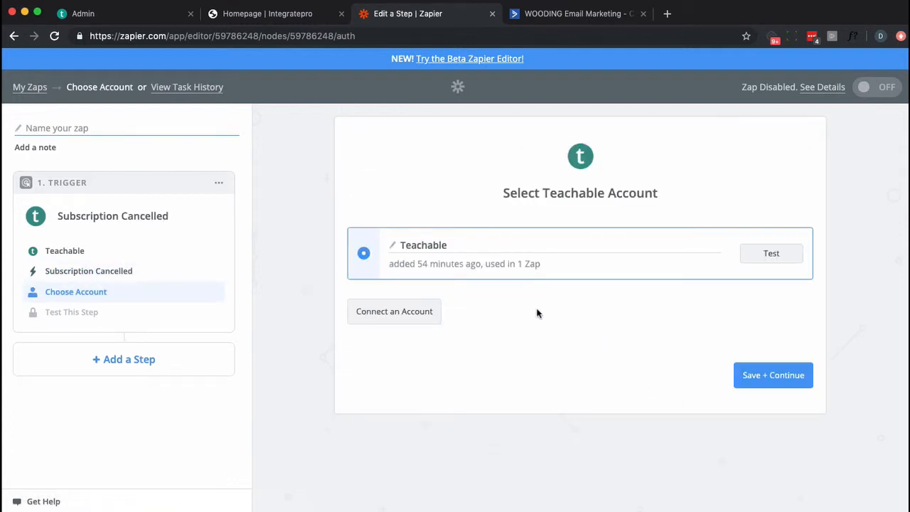
pyautogui.click(771, 253)
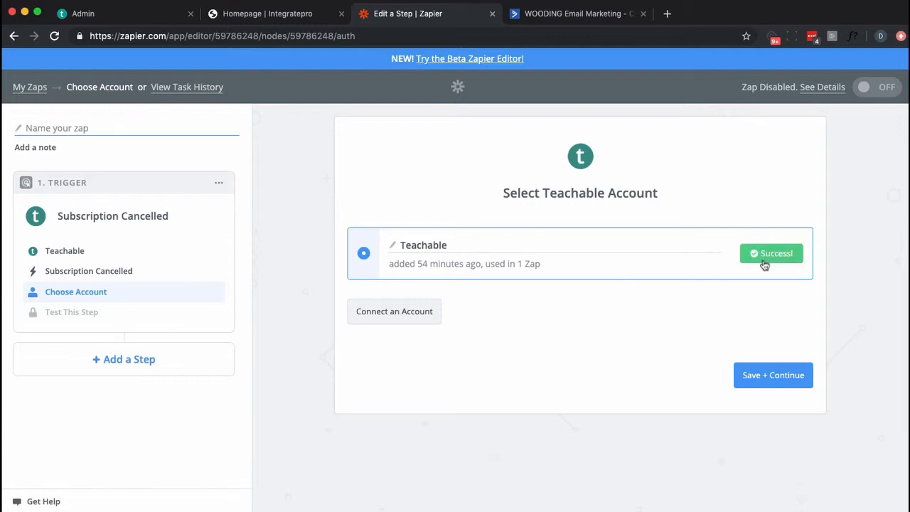
pyautogui.click(773, 375)
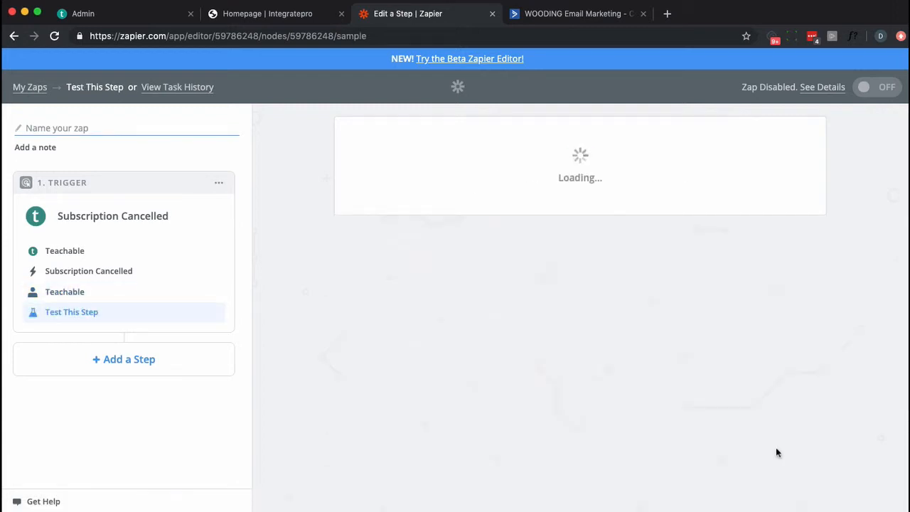
pyautogui.click(122, 358)
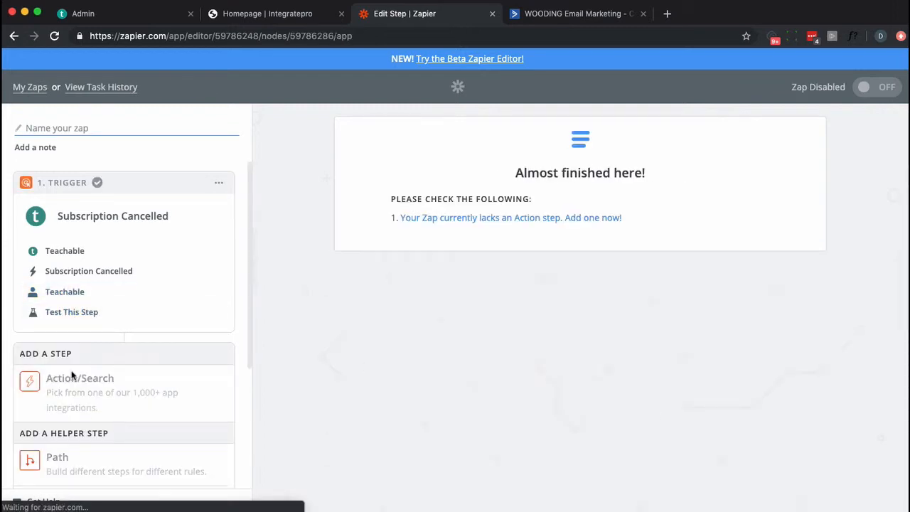
# Add a Filter by Zapier 'Only continue if' action after the trigger.
pyautogui.click(79, 378)
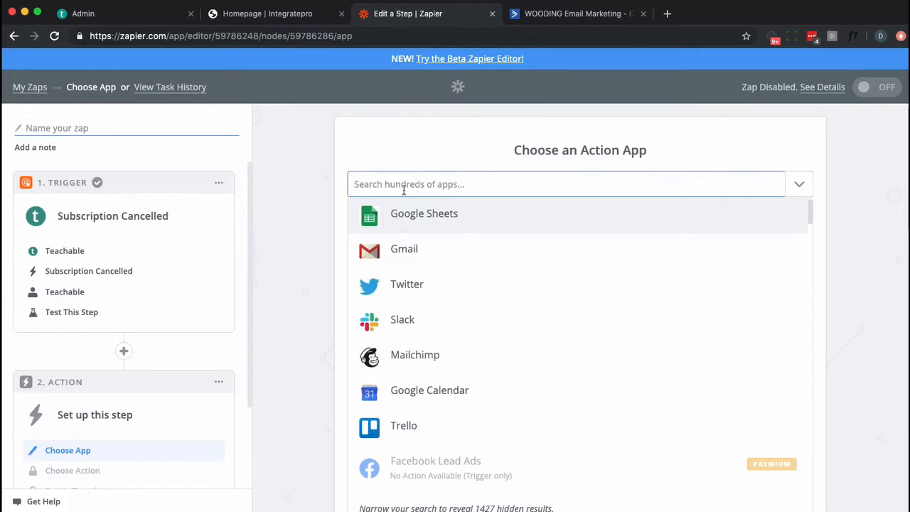
pyautogui.write('filter')
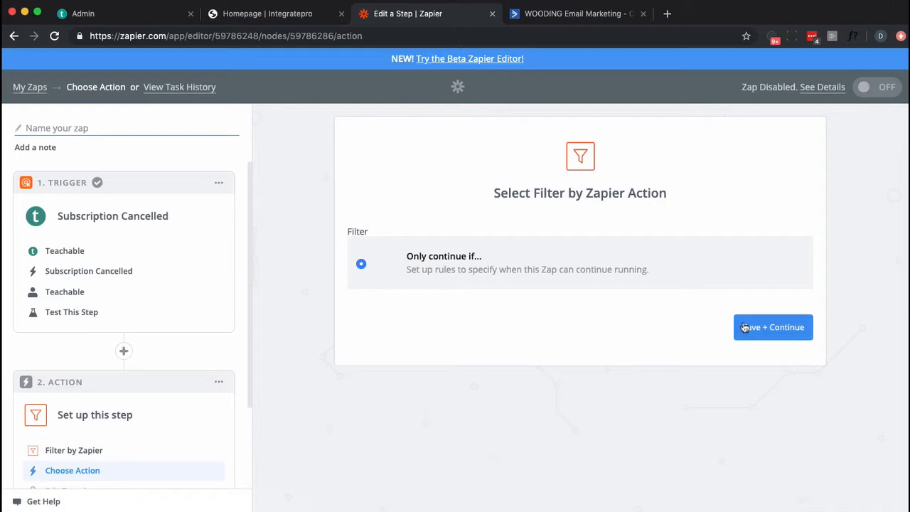
pyautogui.click(774, 327)
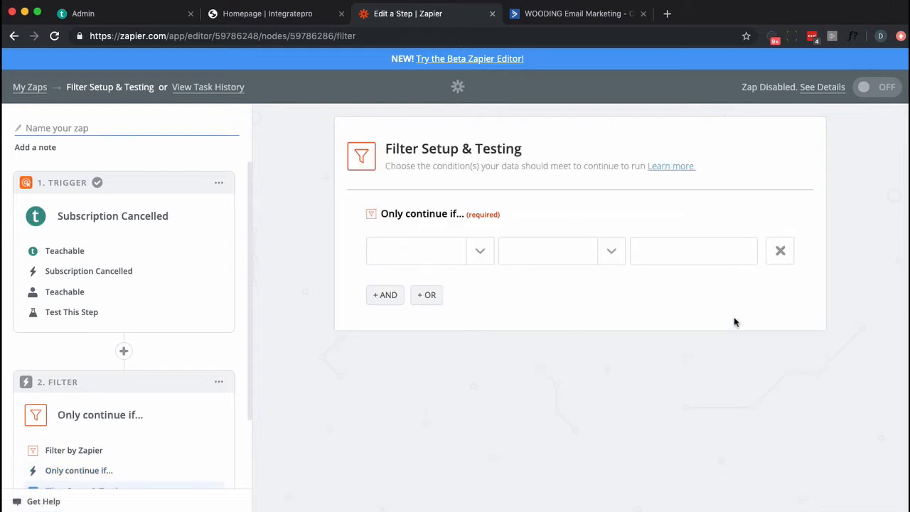
pyautogui.moveTo(438, 275)
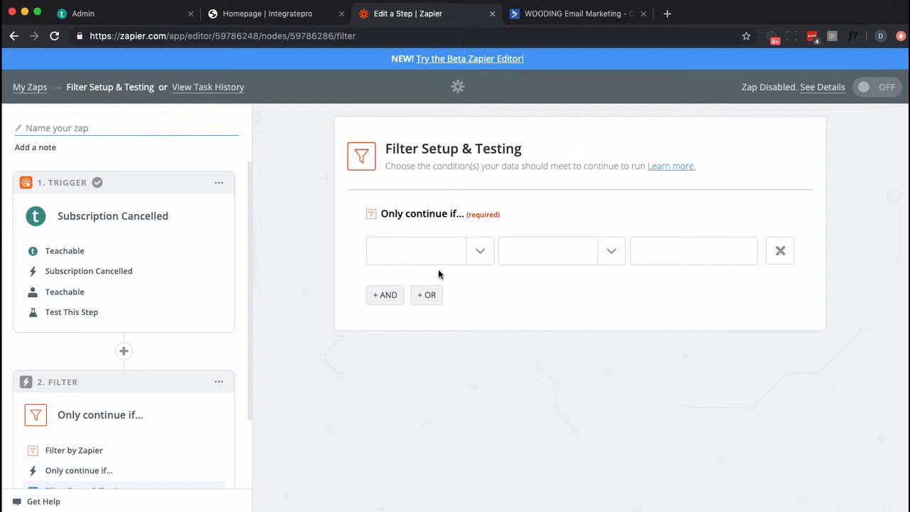
# Set the condition Course Name (Text) Contains 'Seasons' and pass its test.
pyautogui.click(415, 251)
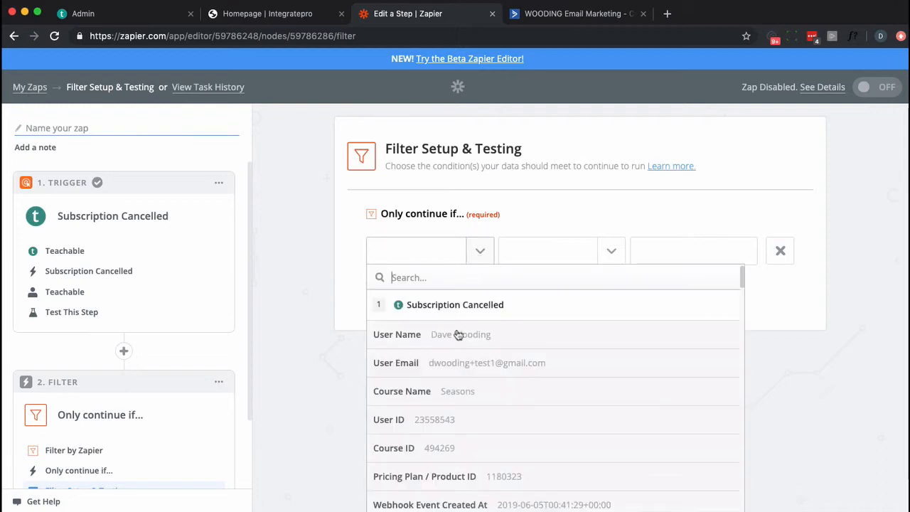
pyautogui.click(401, 391)
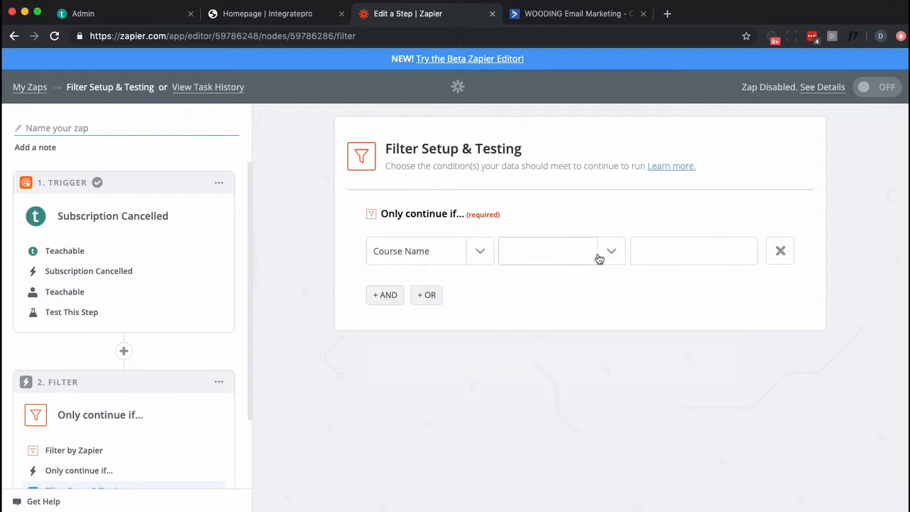
pyautogui.click(560, 251)
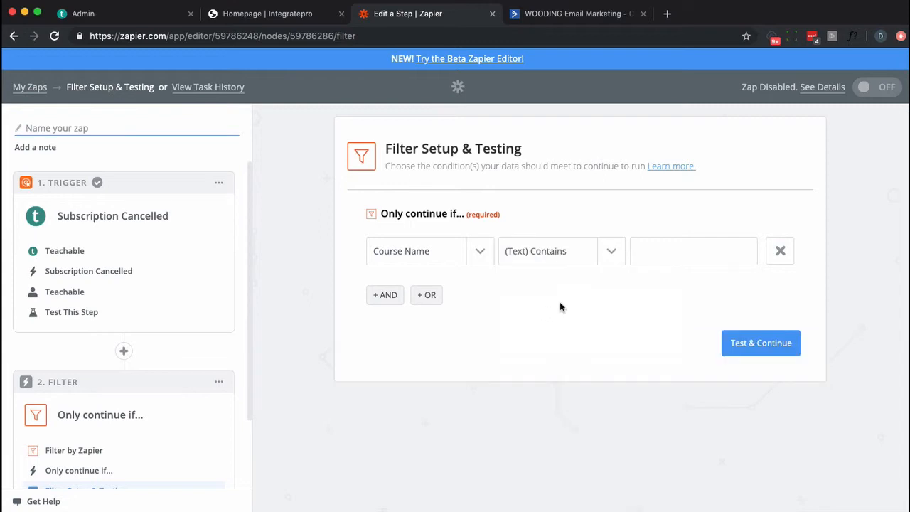
pyautogui.write('Sea')
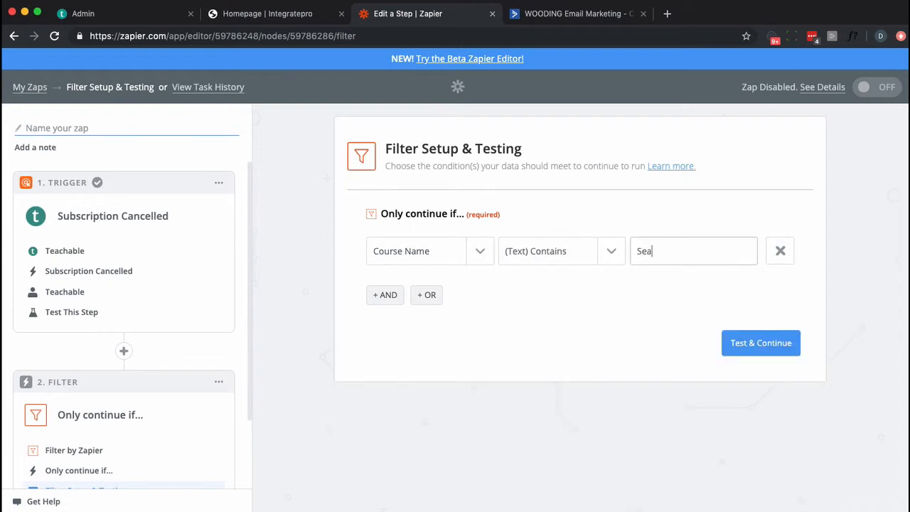
pyautogui.write('sons')
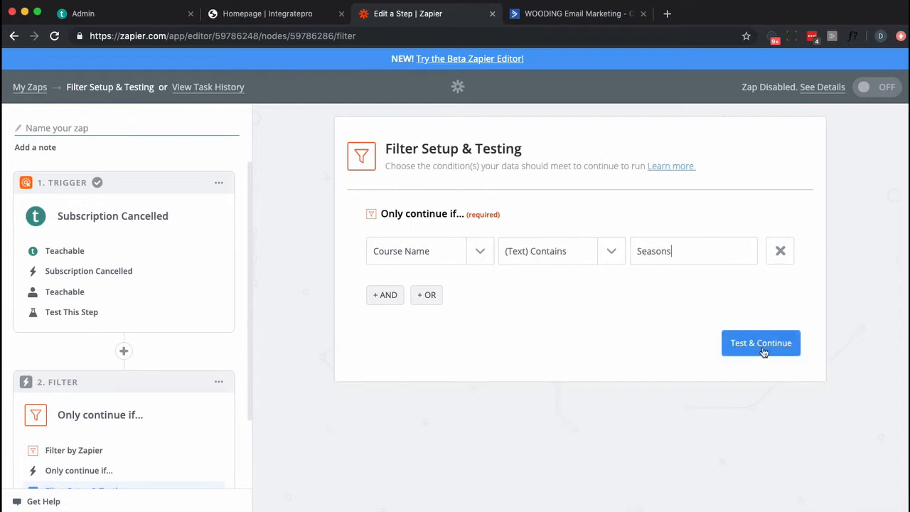
pyautogui.click(761, 343)
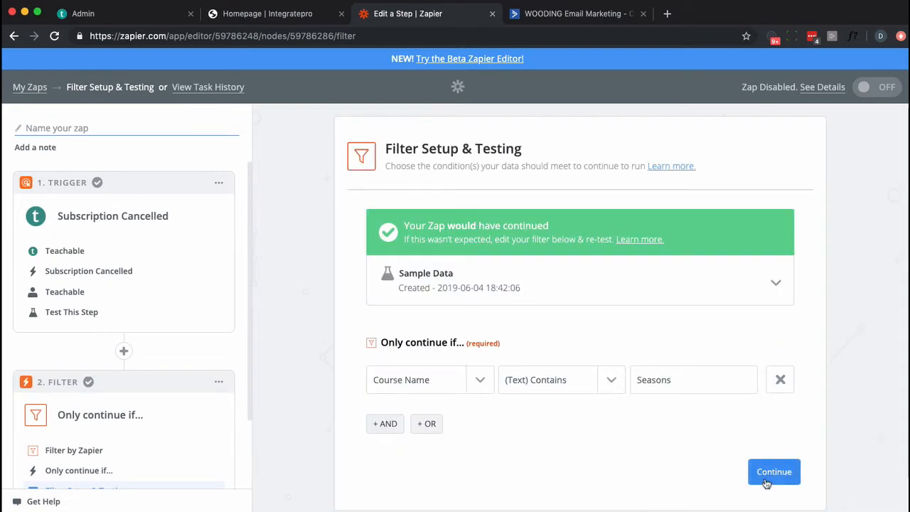
pyautogui.click(773, 472)
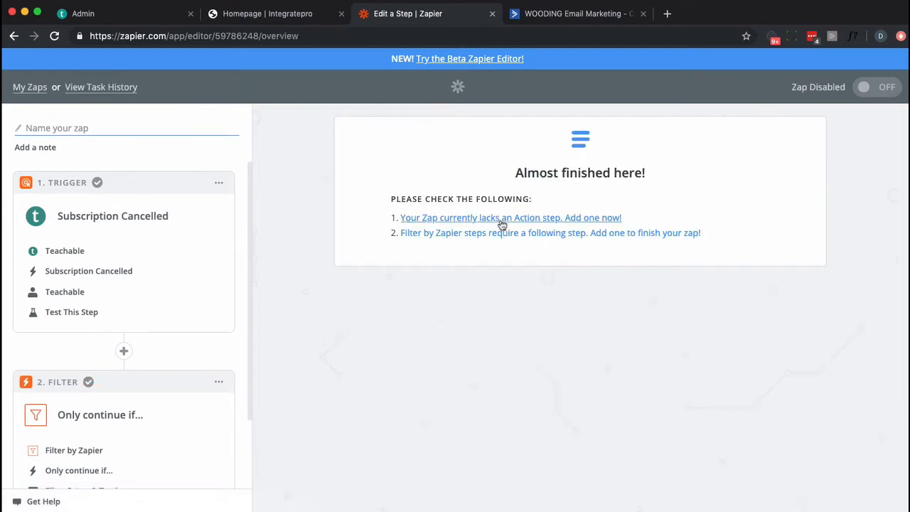
# Add an ActiveCampaign Create/Update Contact action using the Wooding account.
pyautogui.click(511, 217)
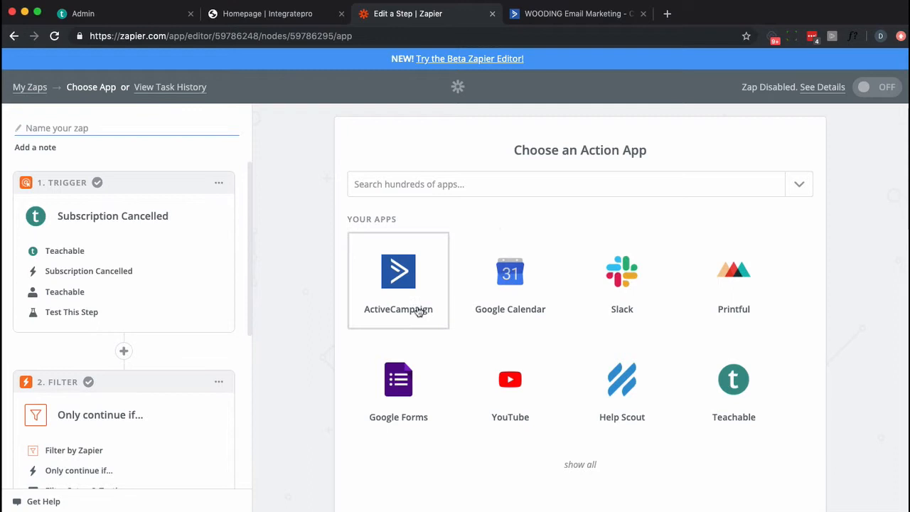
pyautogui.click(398, 280)
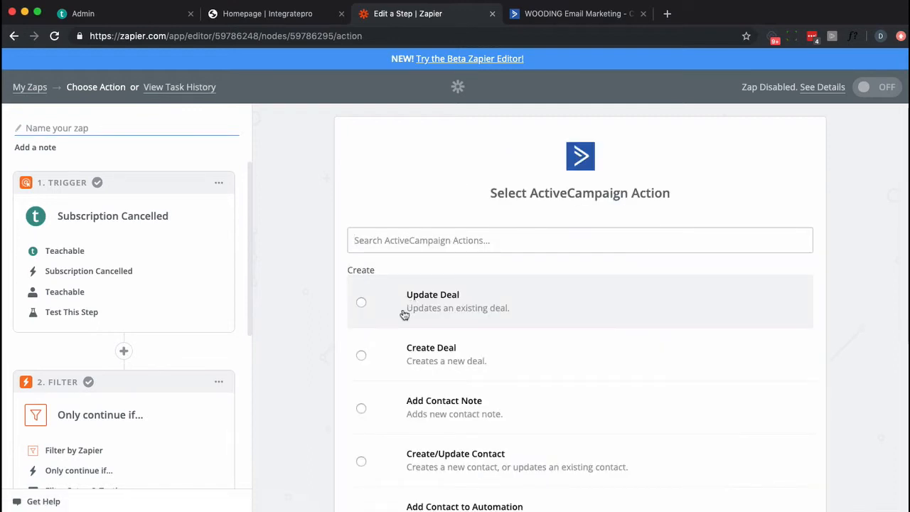
pyautogui.click(361, 461)
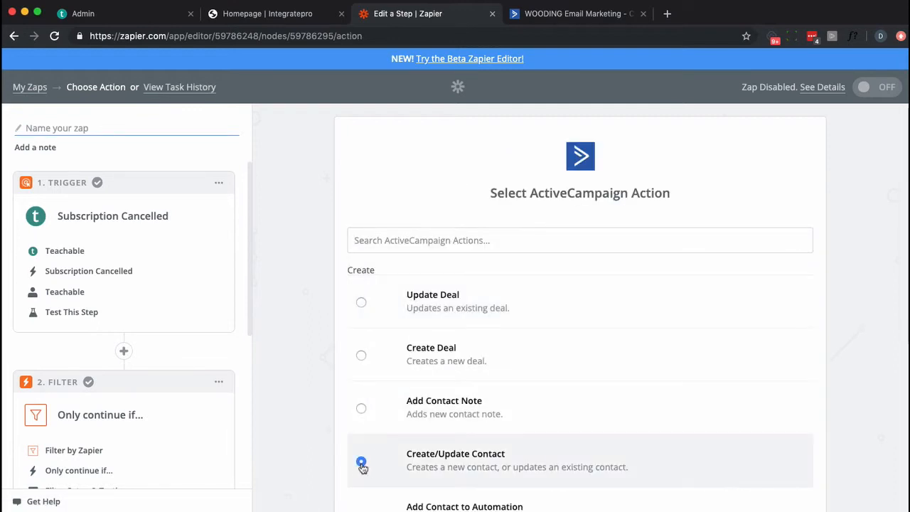
pyautogui.click(361, 462)
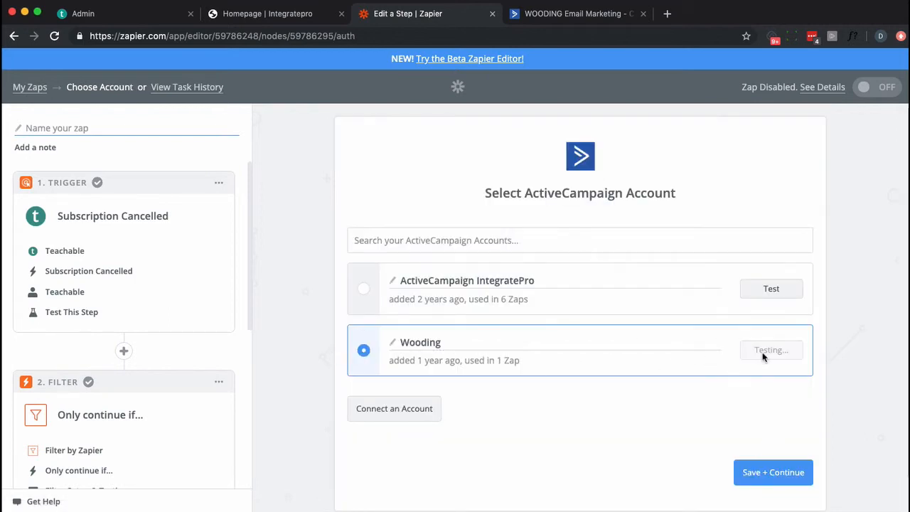
pyautogui.click(774, 472)
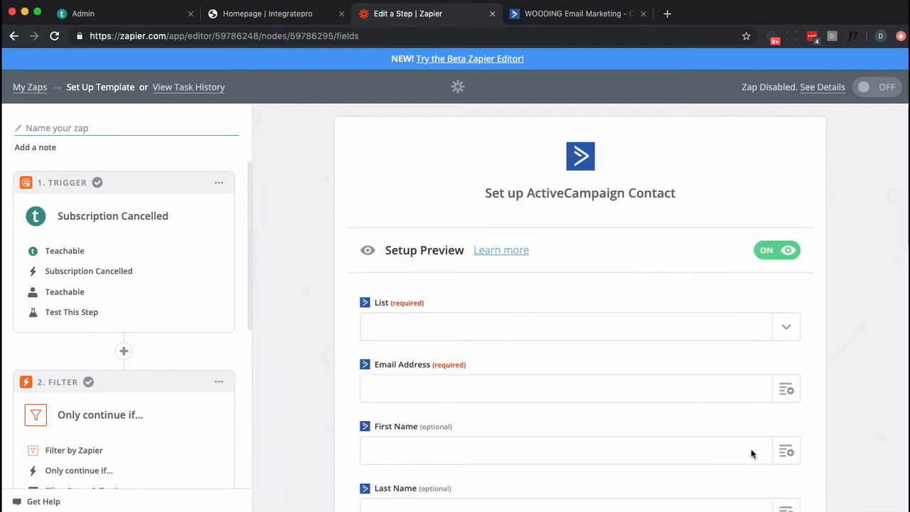
# Set List to Main and map the trigger's User Email into Email Address, then continue.
pyautogui.click(786, 326)
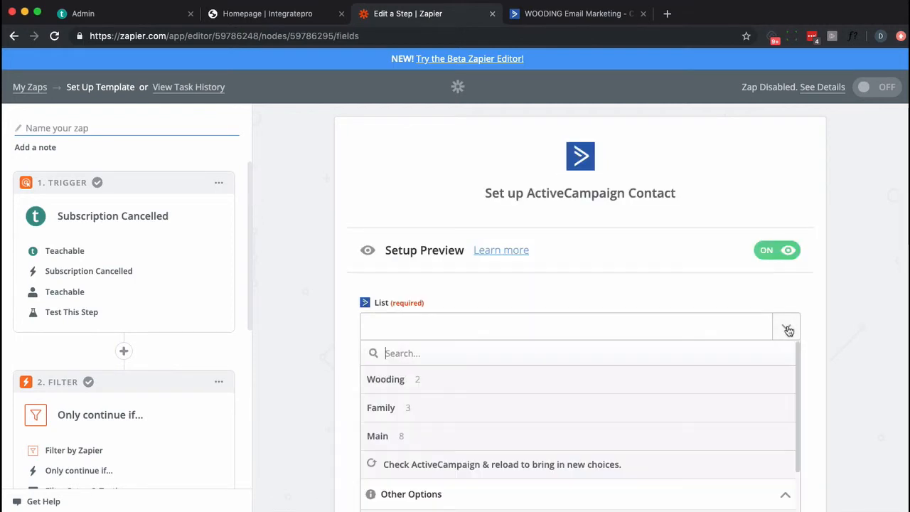
pyautogui.click(378, 435)
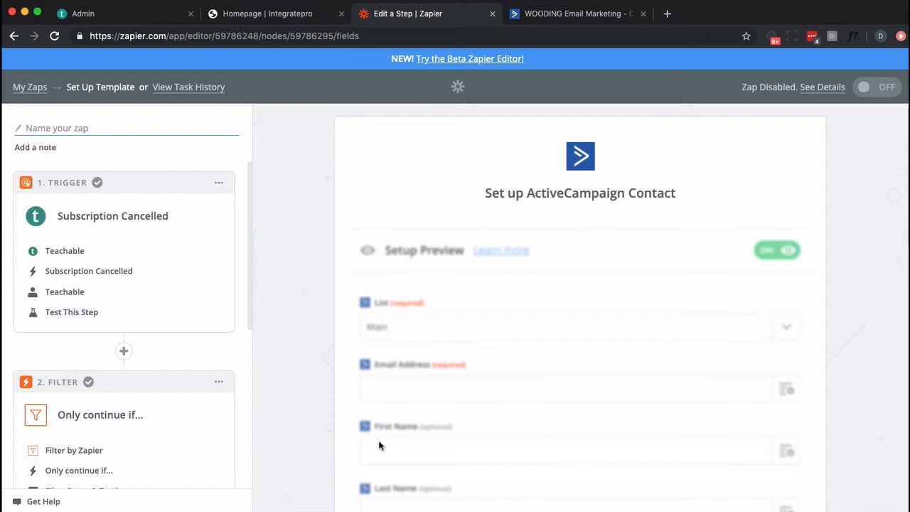
pyautogui.click(785, 390)
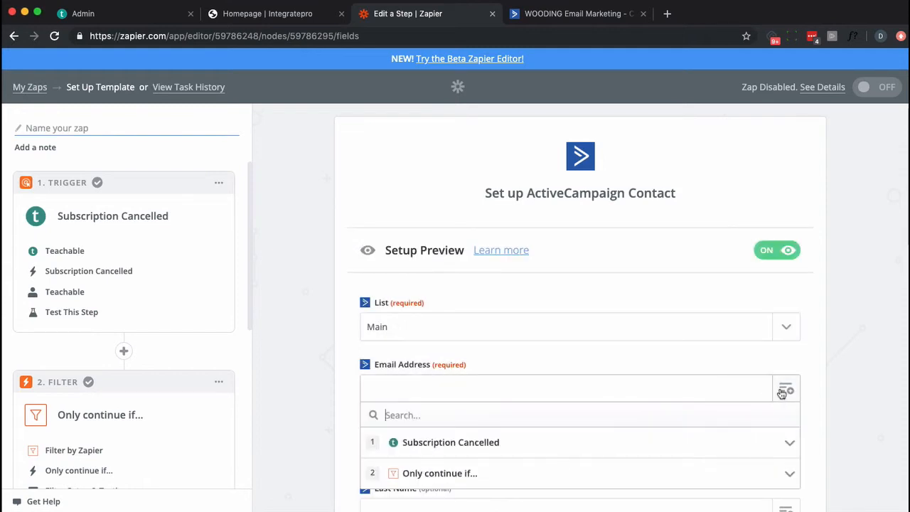
pyautogui.moveTo(466, 452)
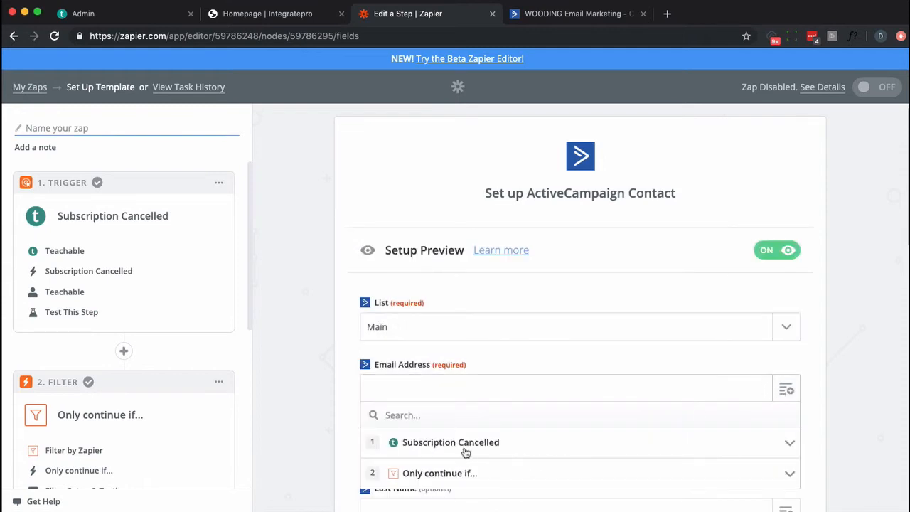
pyautogui.scroll(-3)
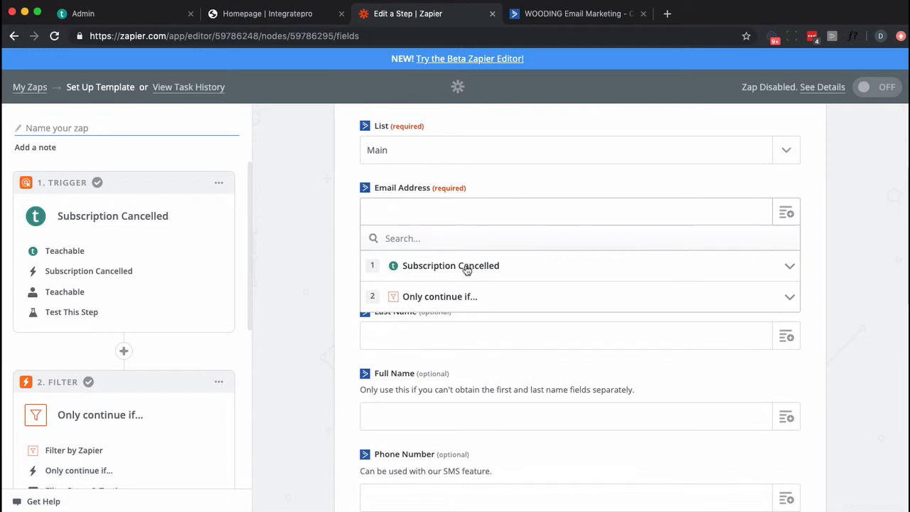
pyautogui.click(449, 266)
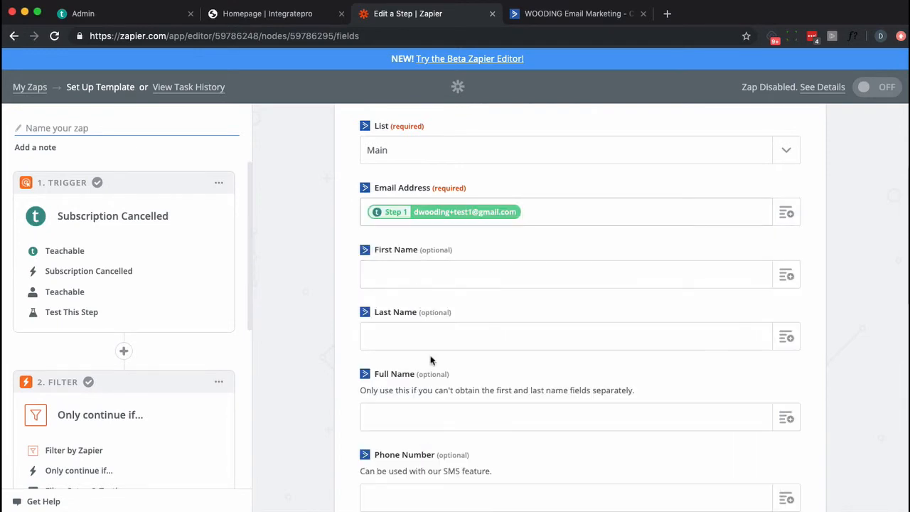
pyautogui.scroll(-3)
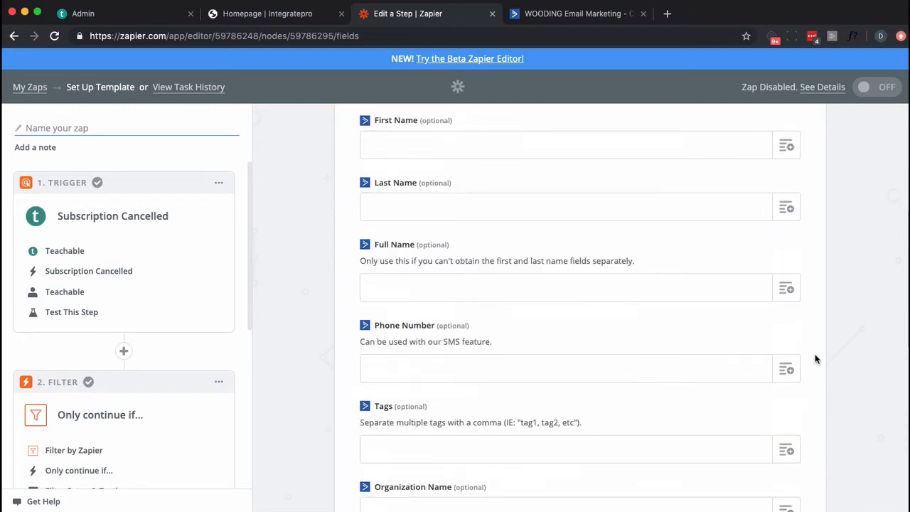
pyautogui.click(493, 449)
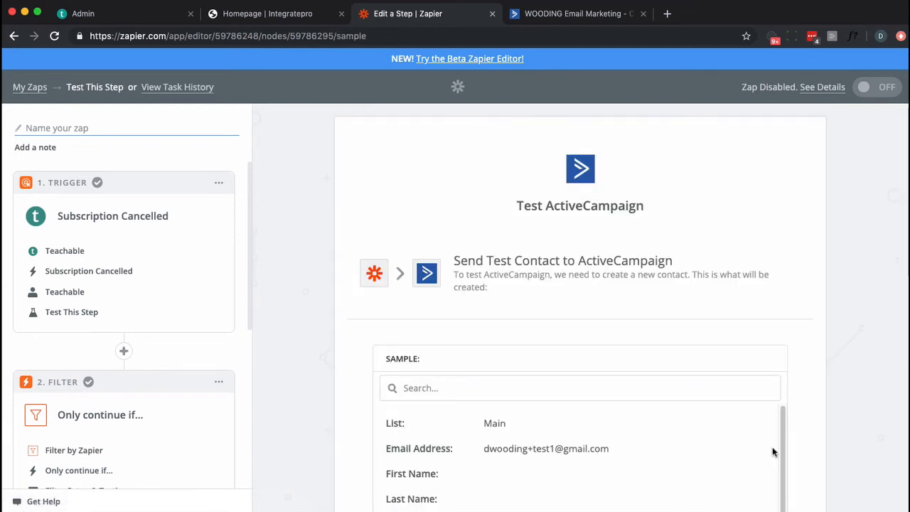
# Skip the test, name the zap 'Teachable > AC - Seasons Cancel' and turn it ON.
pyautogui.scroll(-3)
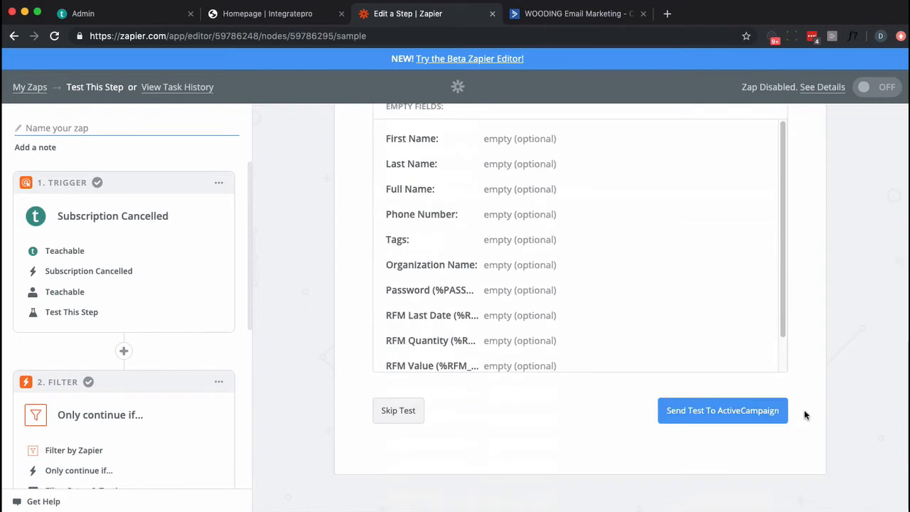
pyautogui.click(722, 410)
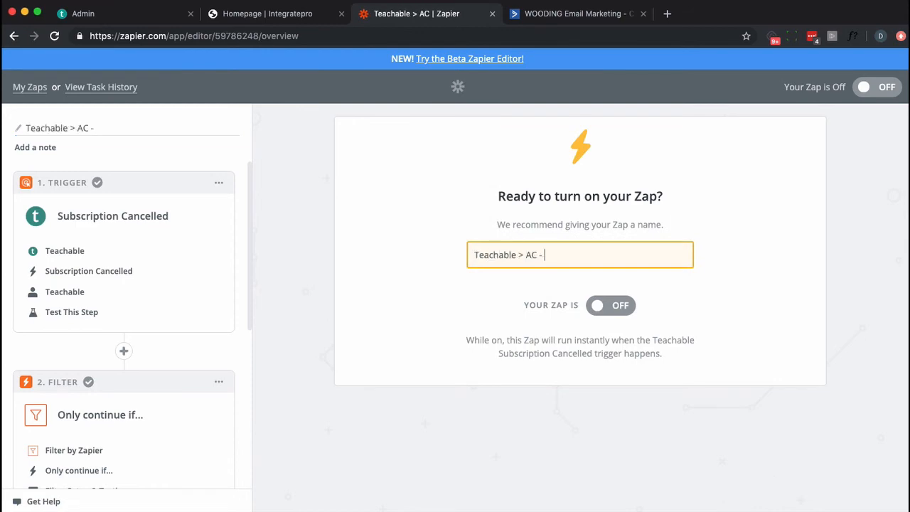
pyautogui.click(611, 304)
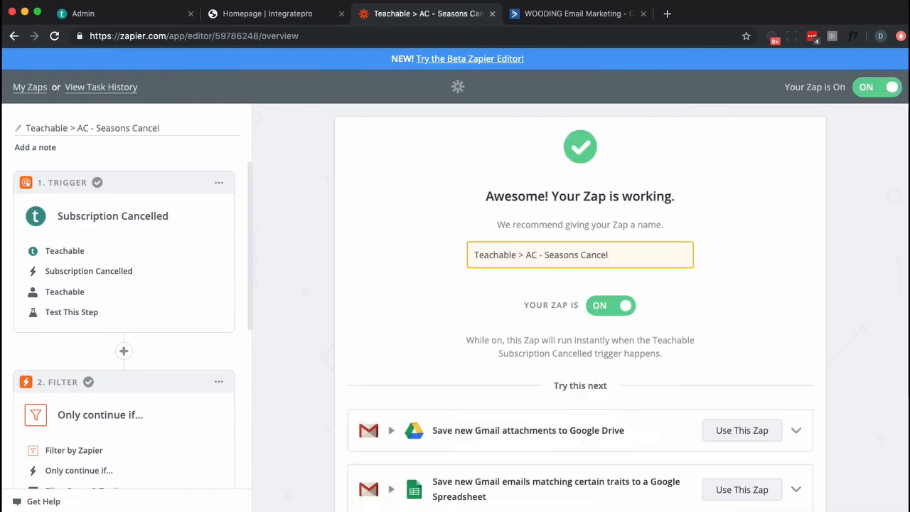